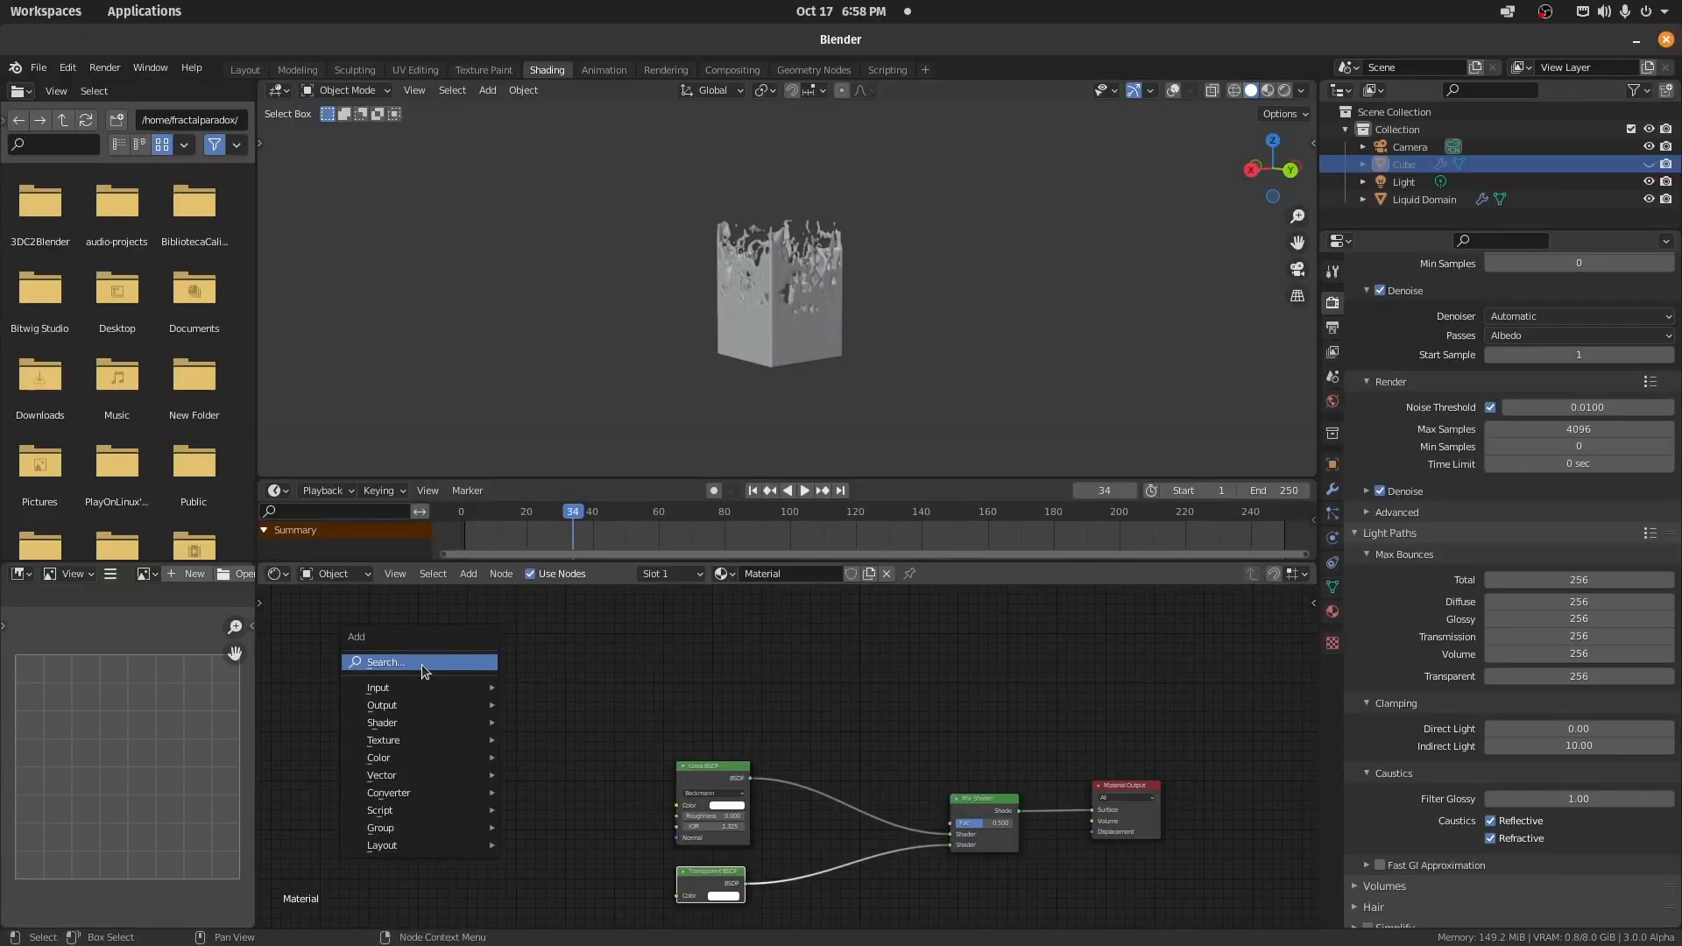
mouse_move(378, 687)
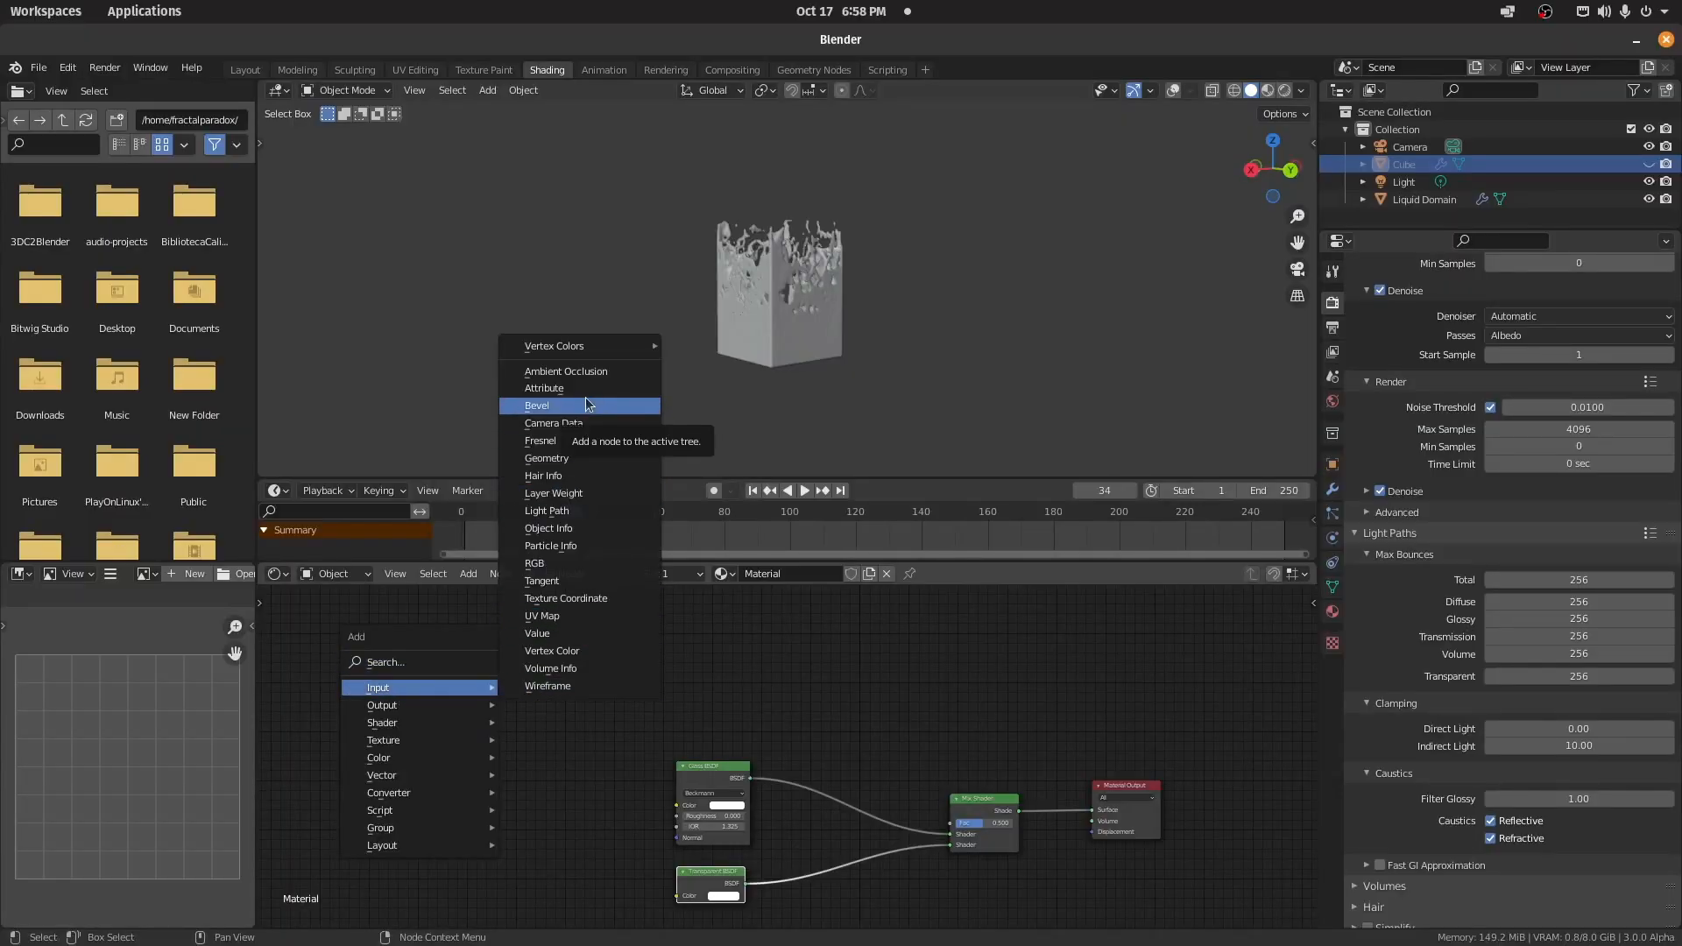
Step: Add a Light Path input node to the water material's node tree
left_click(547, 510)
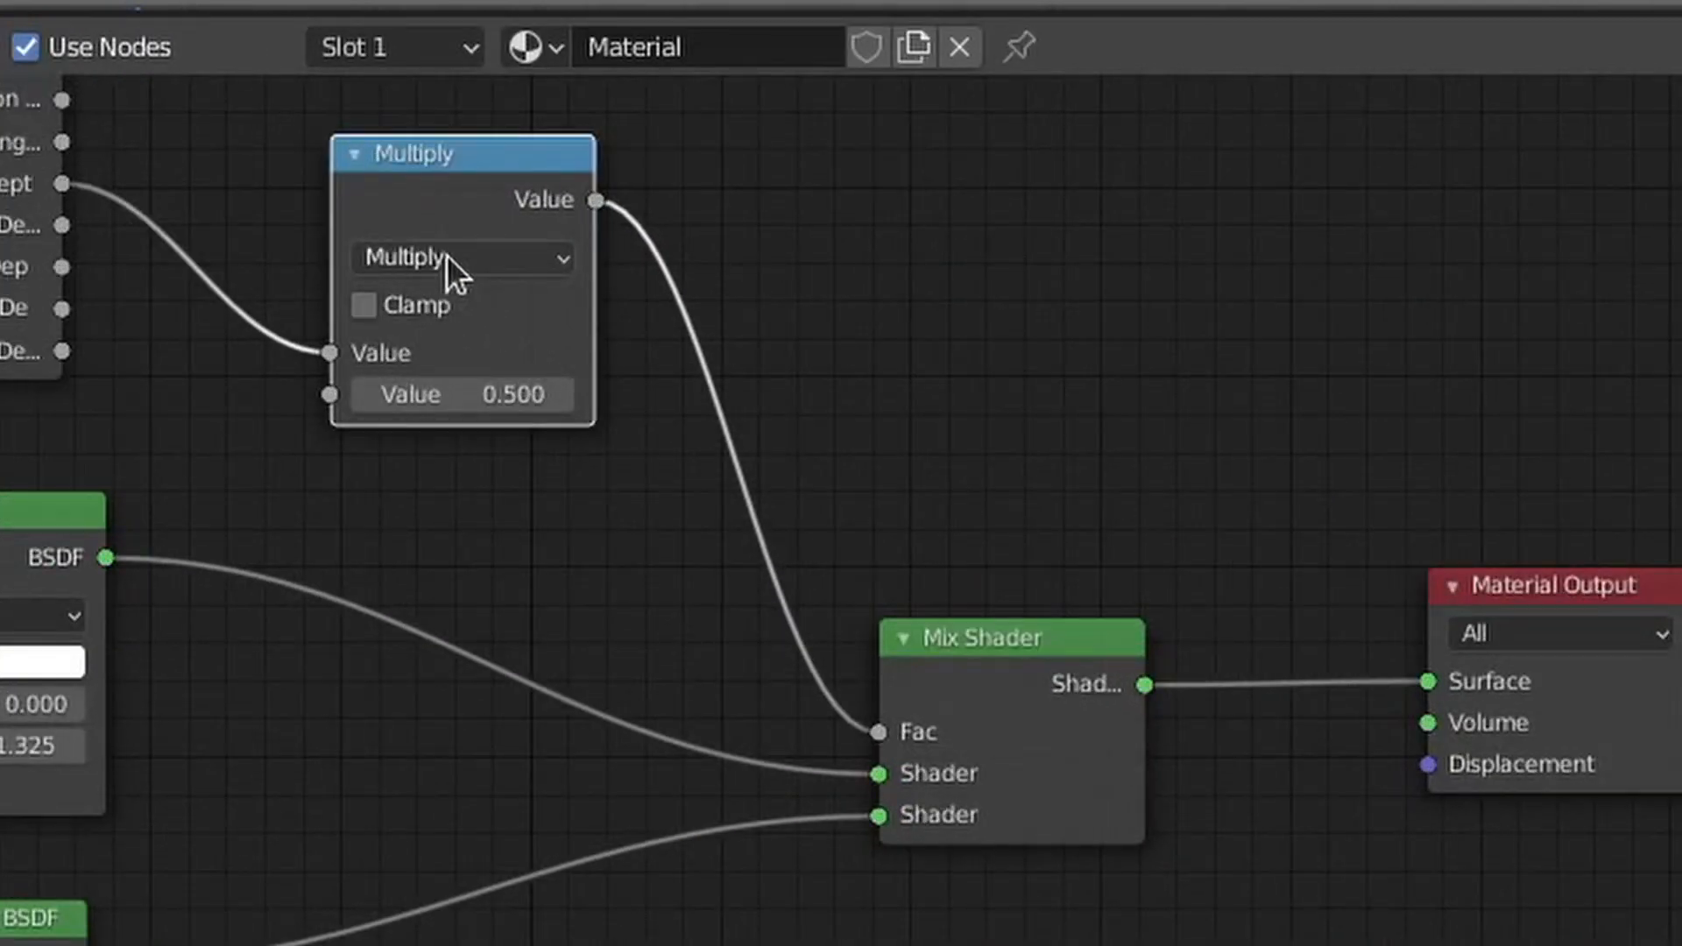
Step: Switch the math node feeding the mix factor from Multiply to Greater Than
left_click(461, 257)
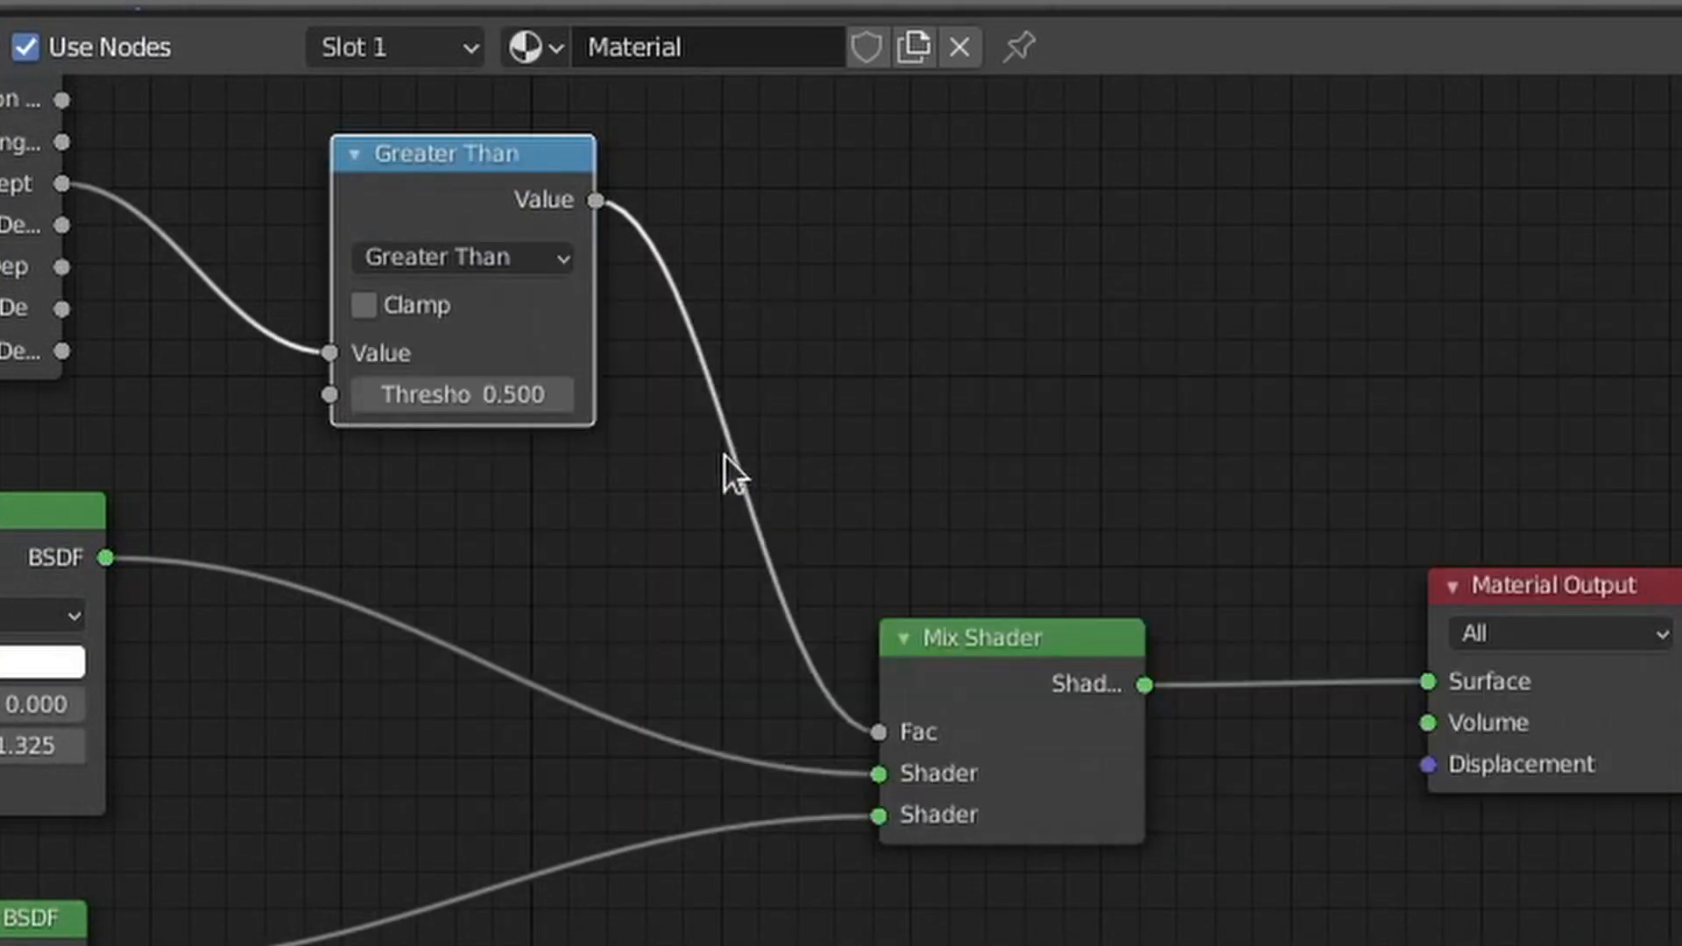
left_click(459, 394)
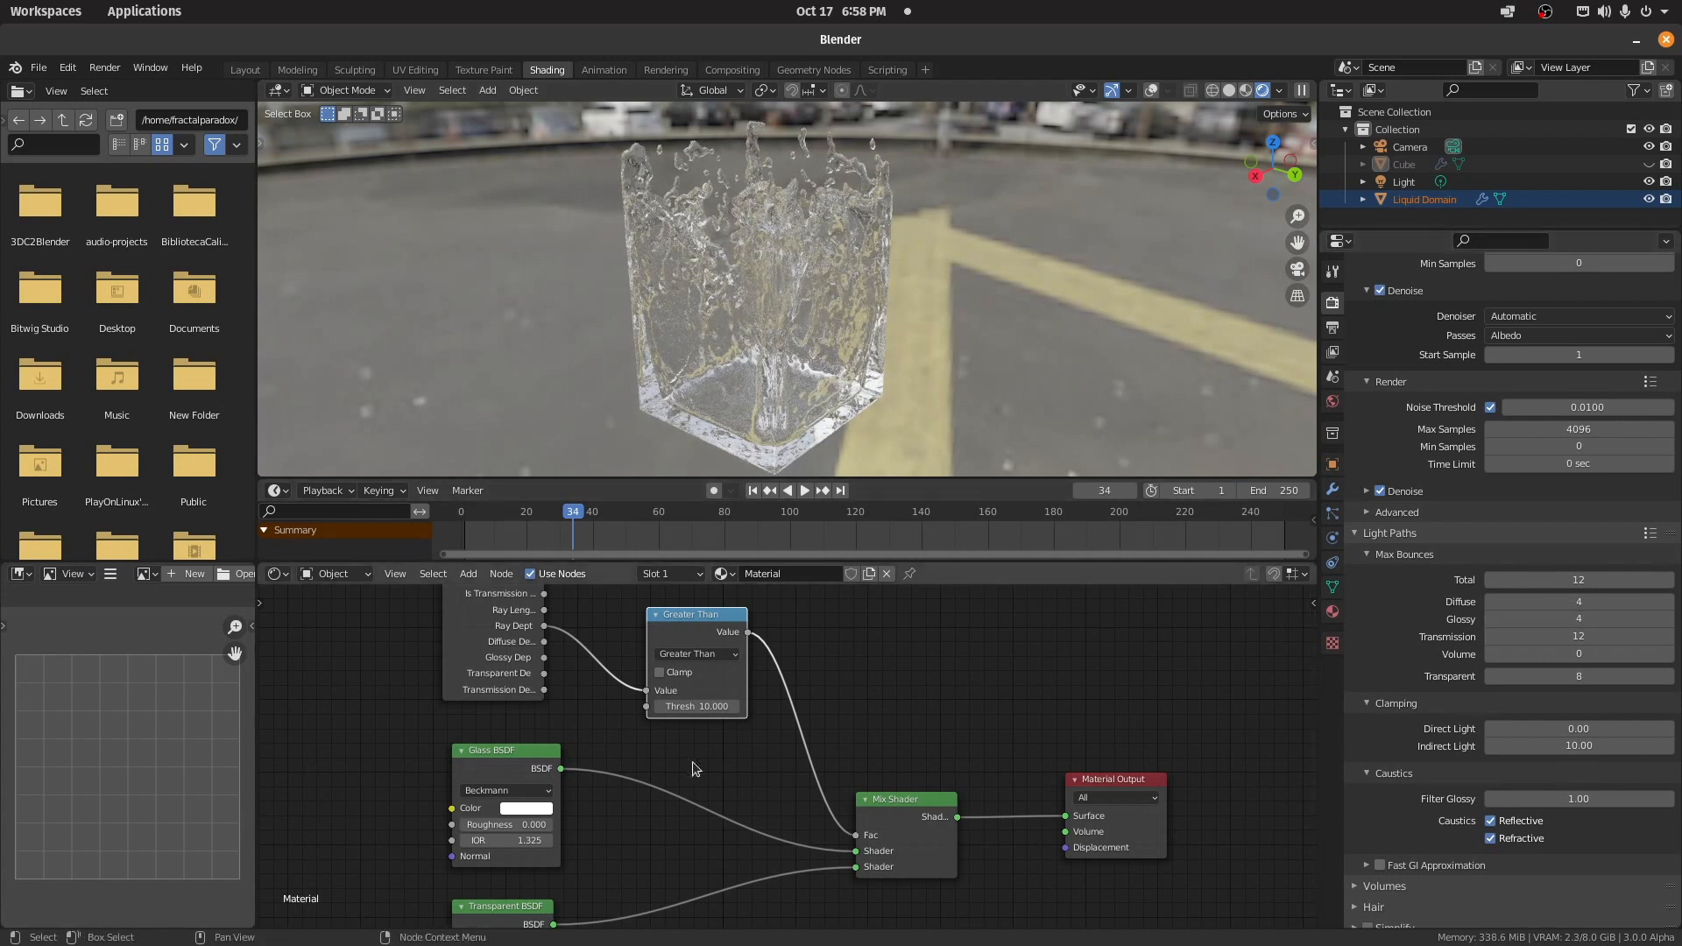
Step: Raise the Greater Than node's Threshold to 10 so the liquid domain renders clear
left_click_drag(561, 767, 992, 804)
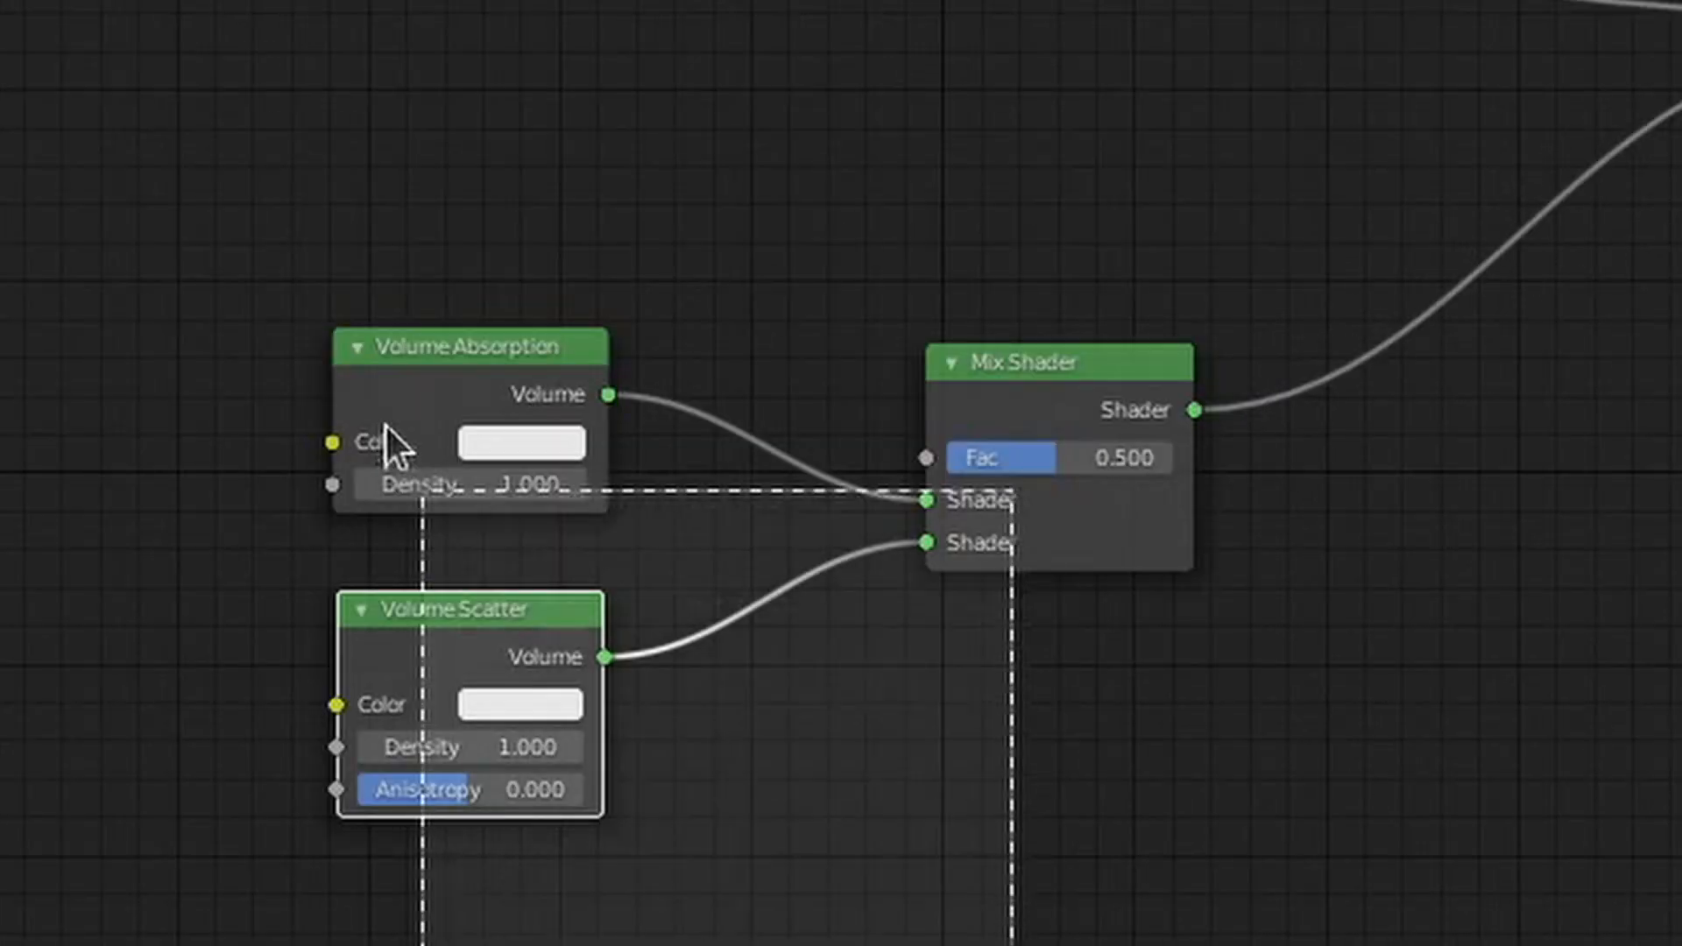
scroll("down", 3)
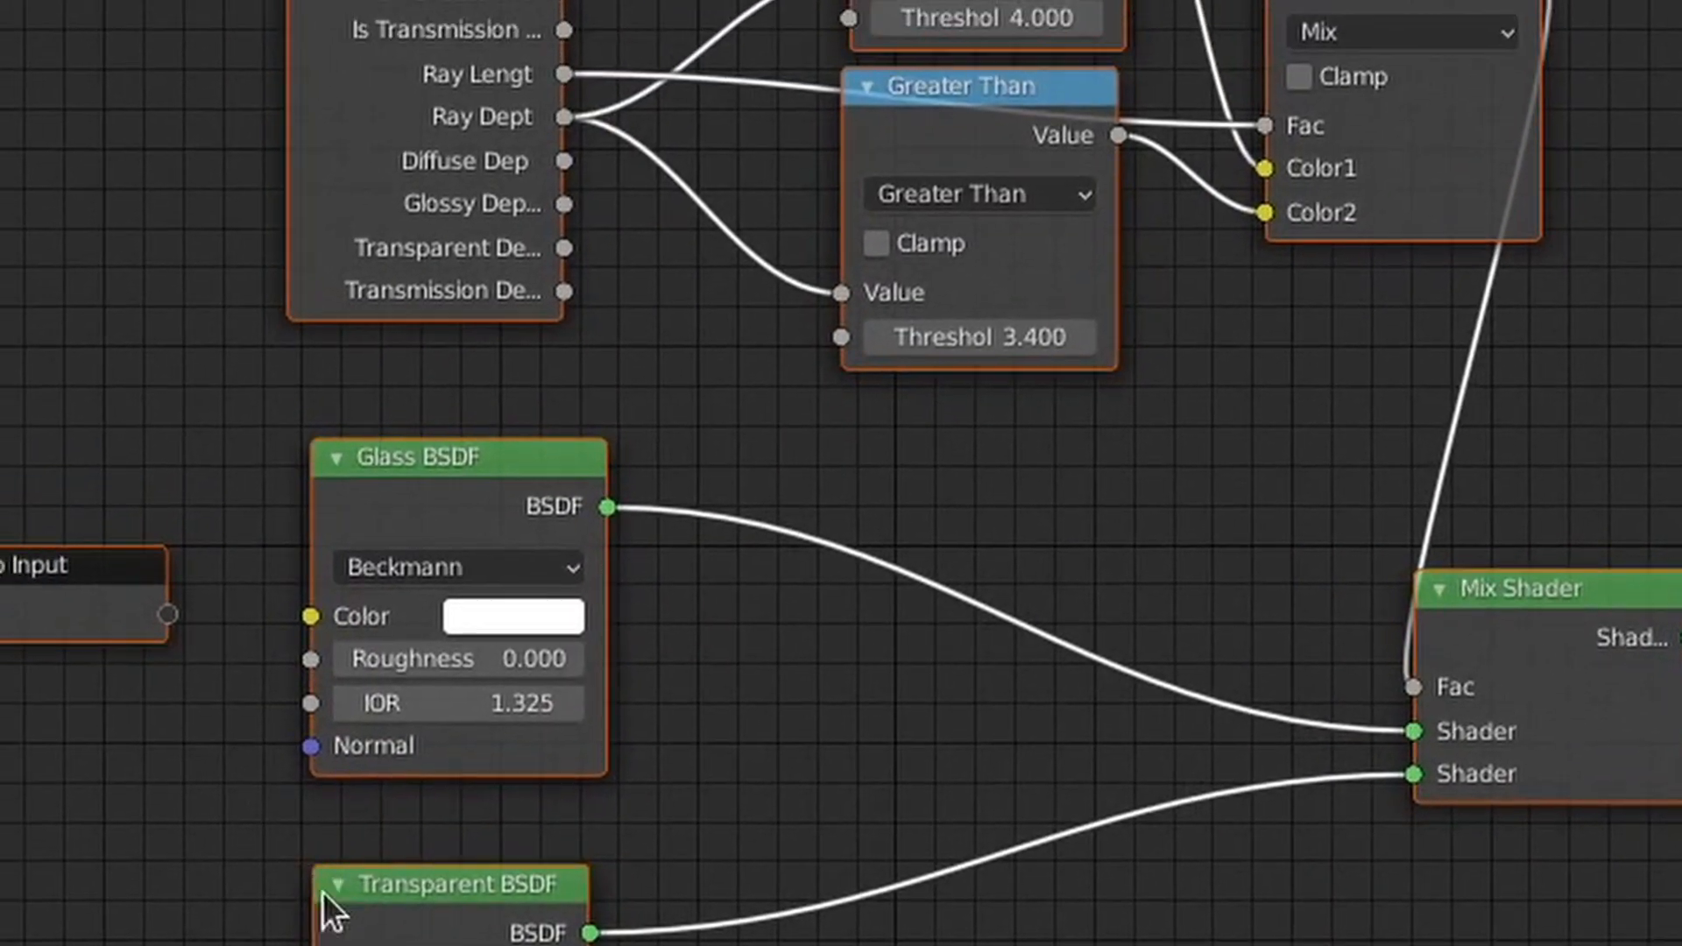
scroll("down", 3)
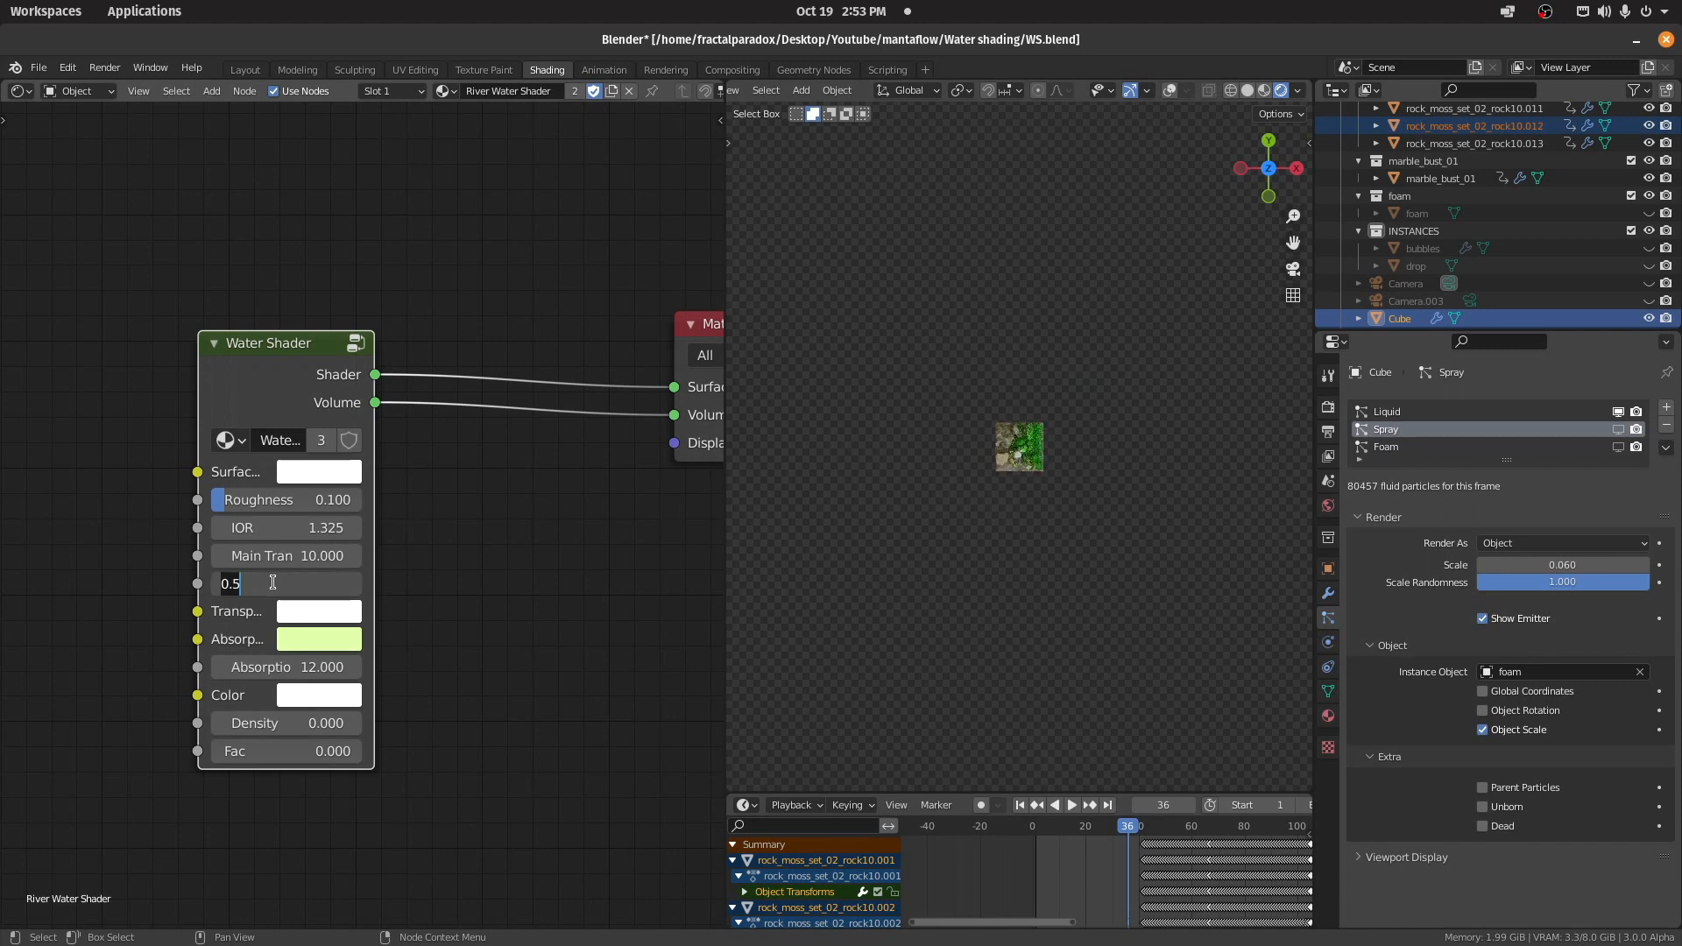
Step: Set the Water Shader's Secondary Transmission to 10 and check the render around the rocks
type("10")
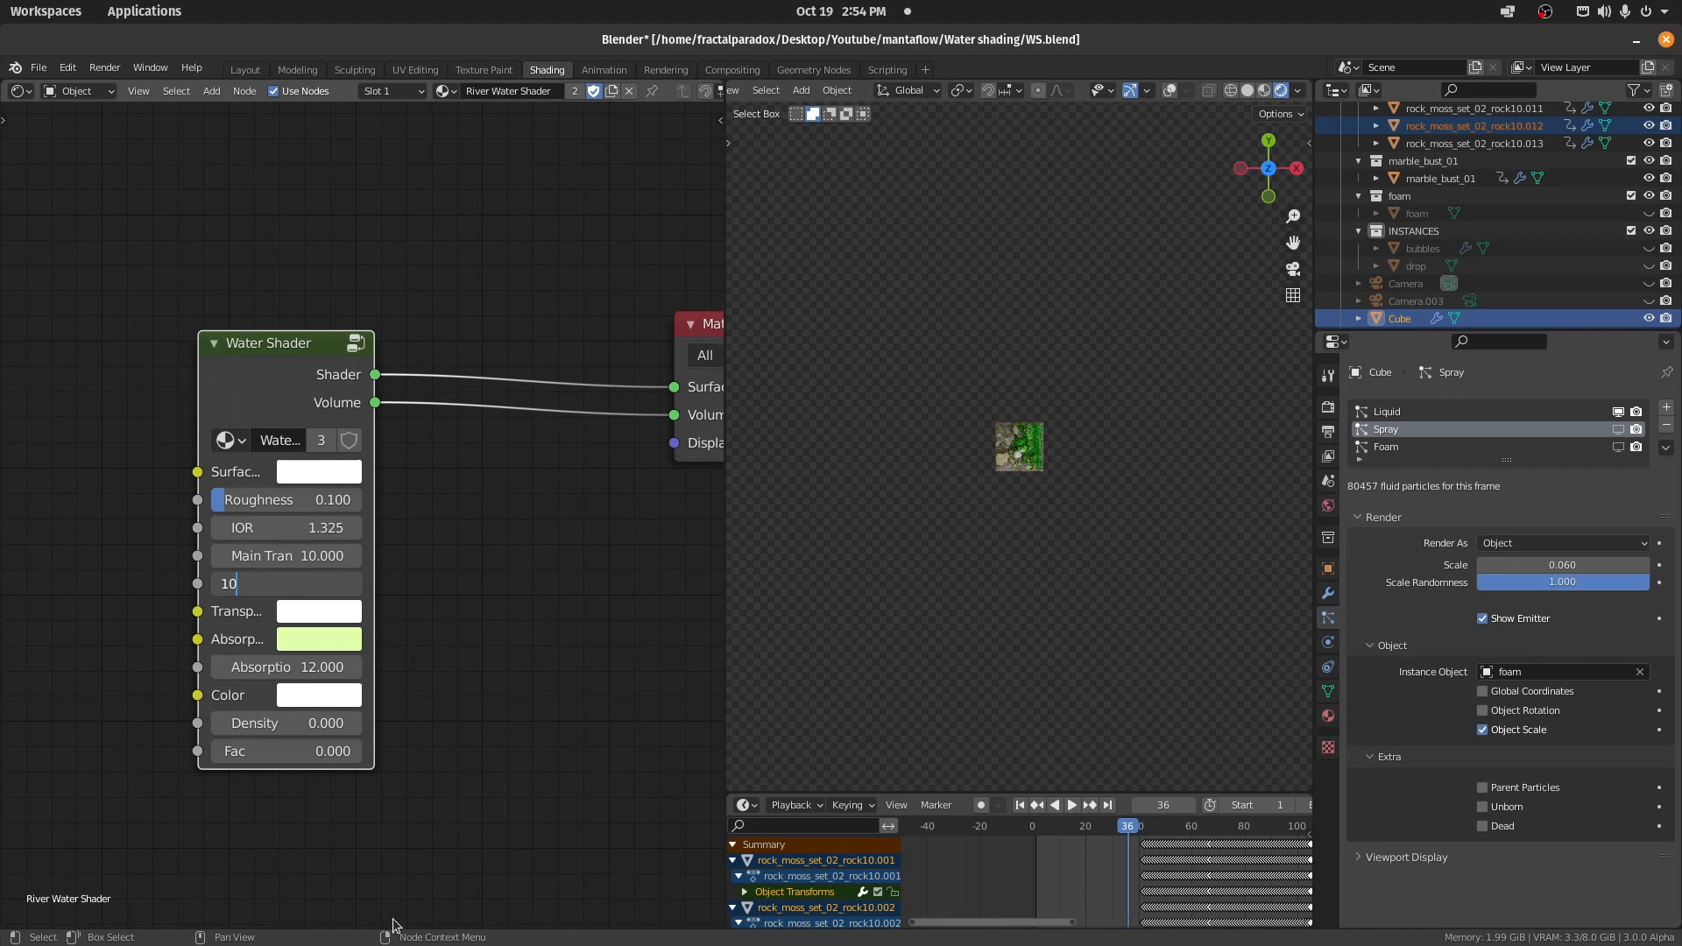
key("Return")
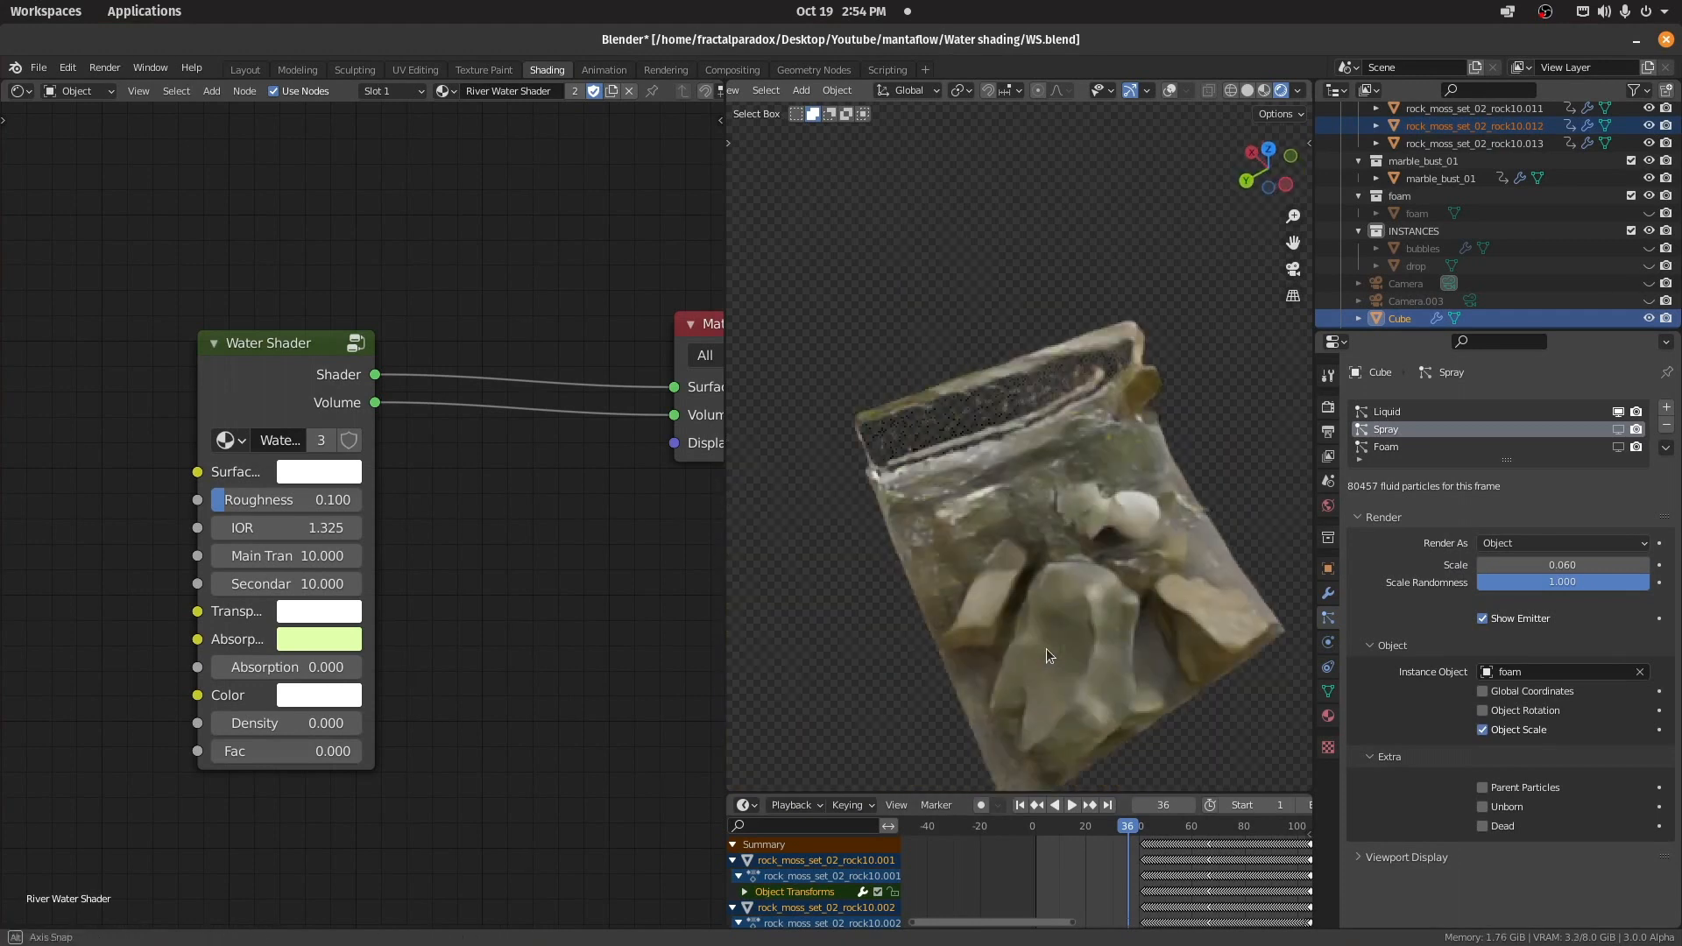
left_click_drag(1049, 656, 960, 494)
type(".5")
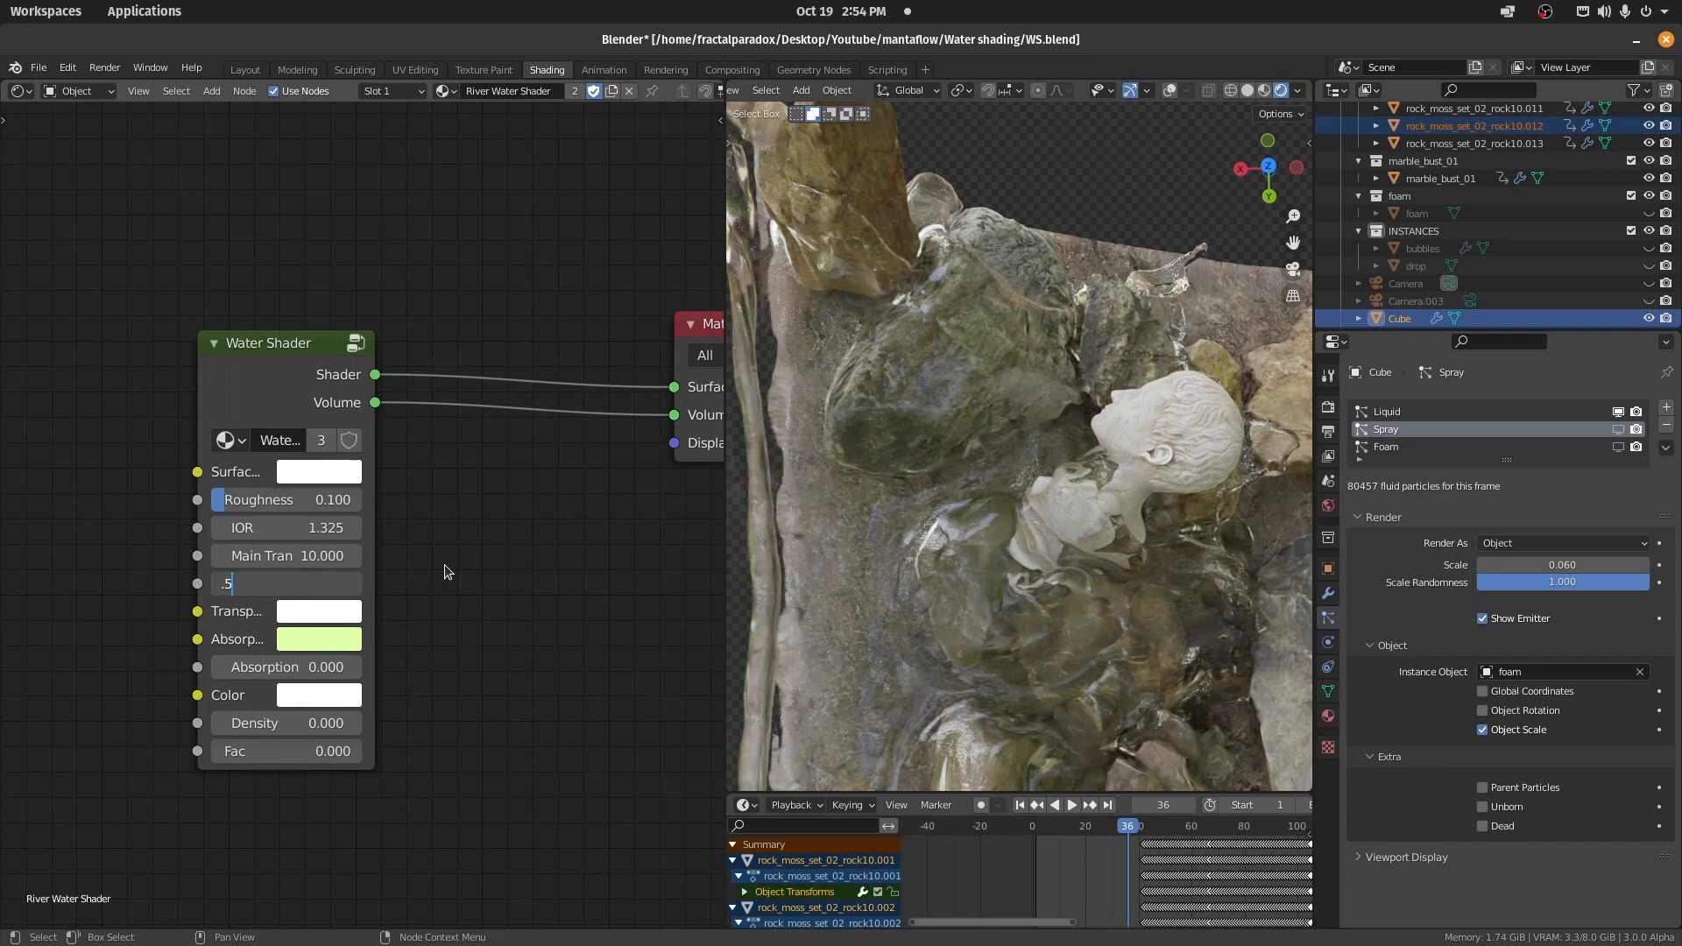
mouse_move(443, 632)
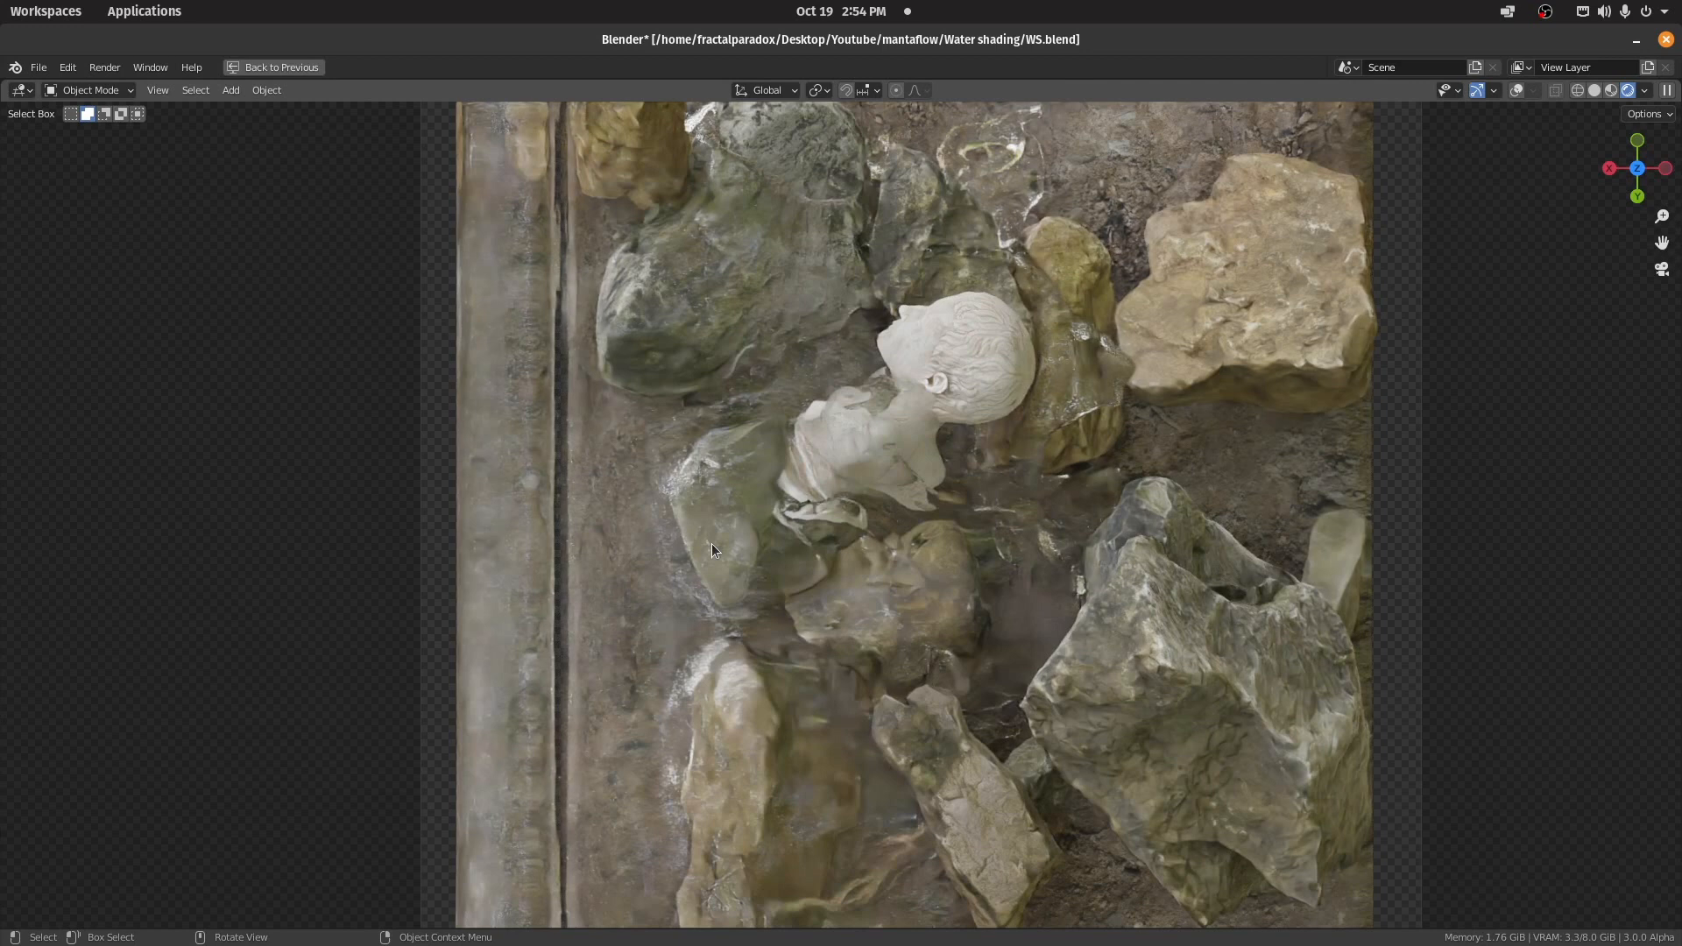
left_click(546, 68)
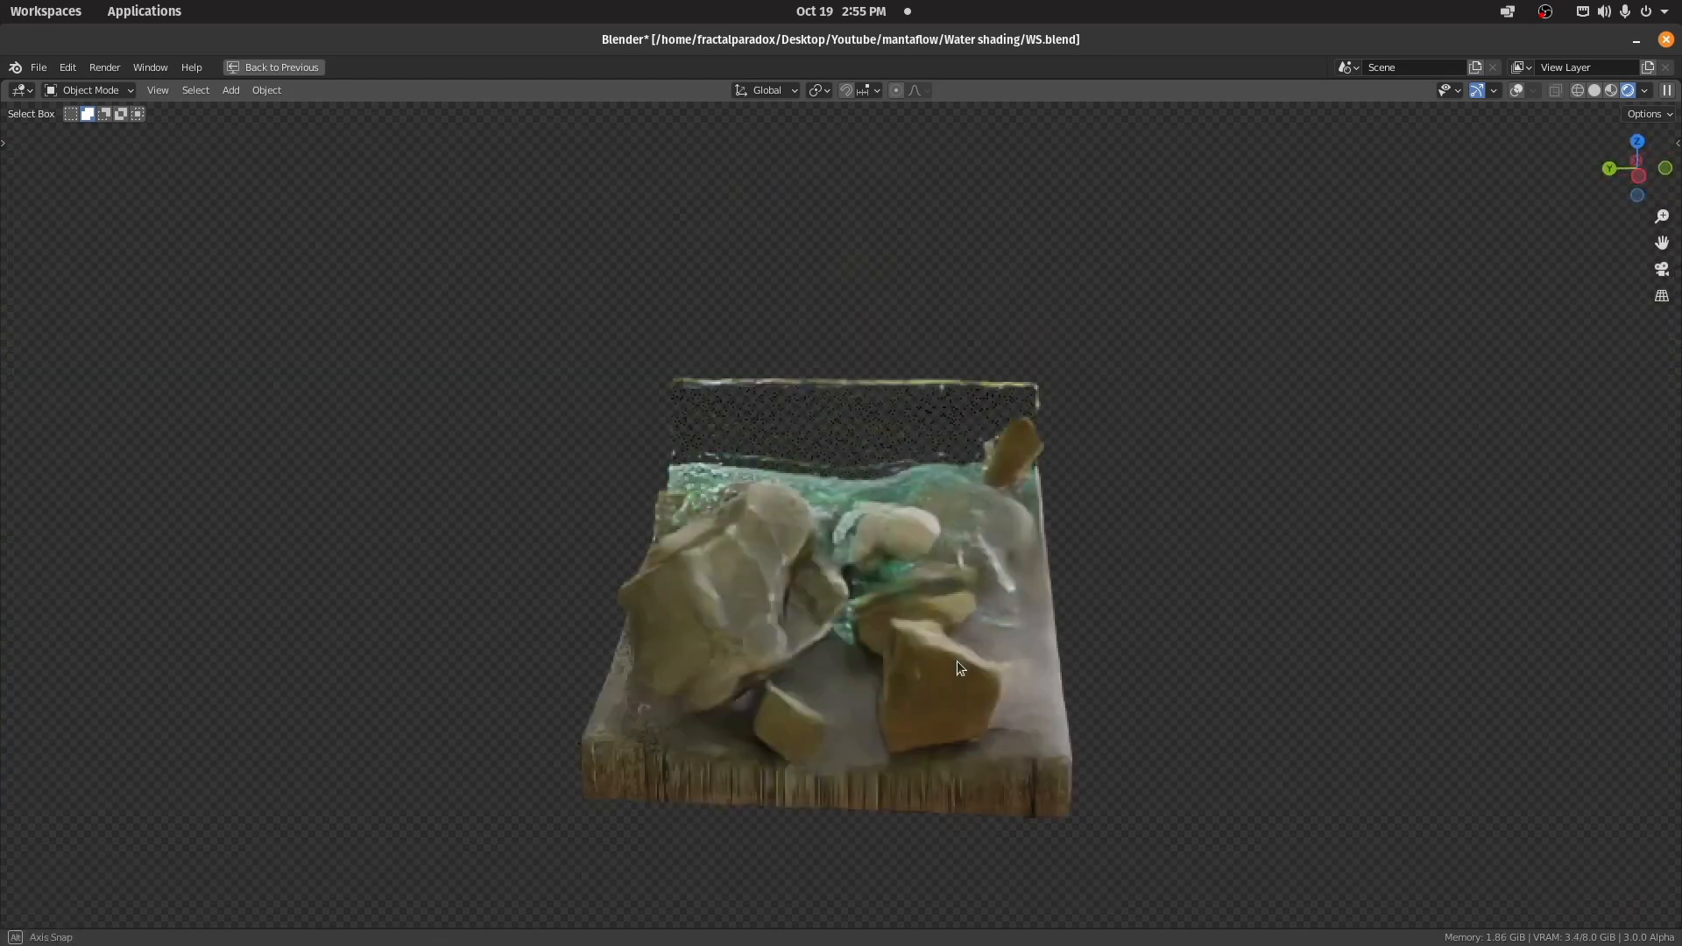
left_click_drag(960, 667, 875, 737)
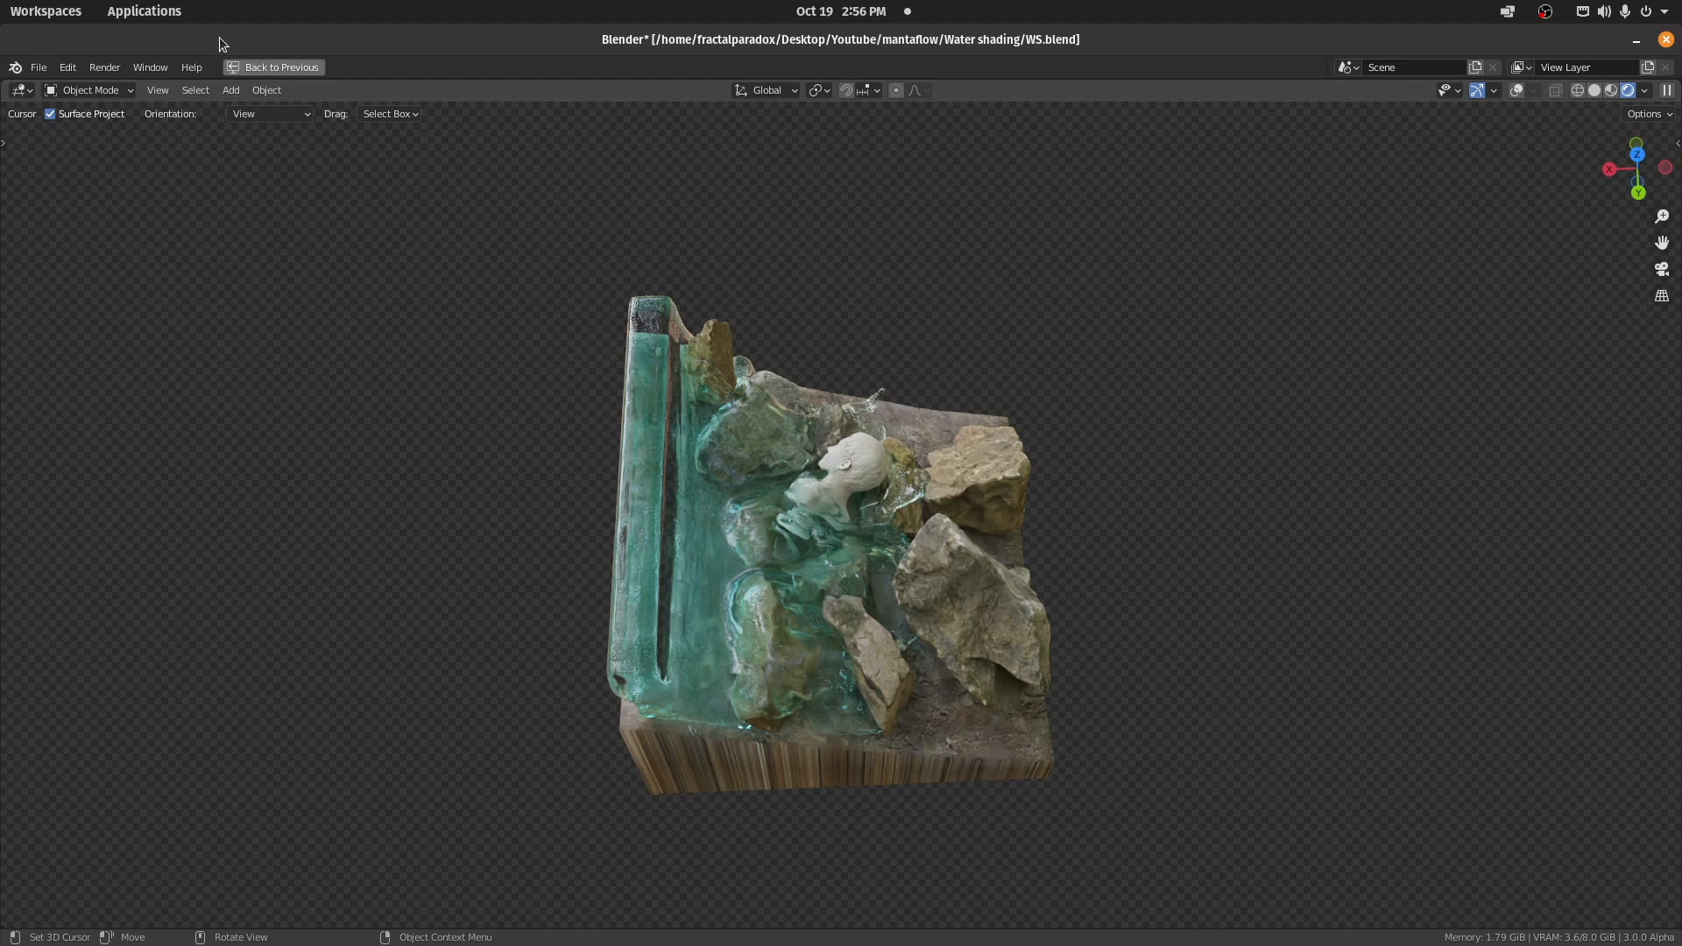
left_click(547, 69)
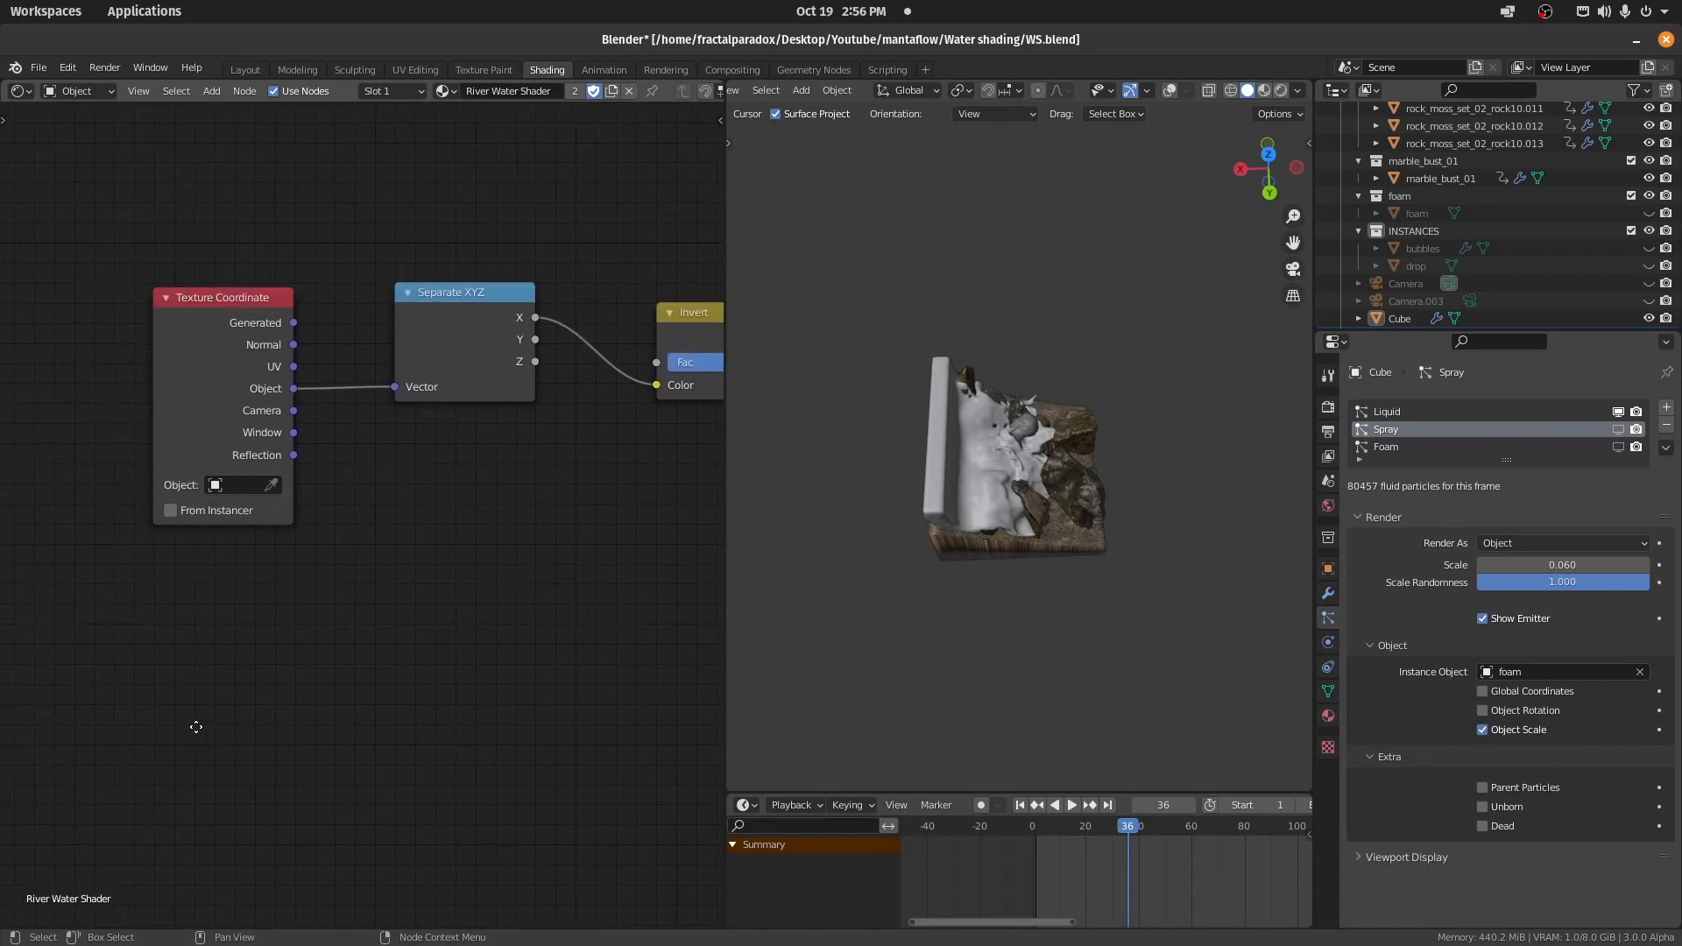
Step: Give the dirt ColorRamp's stop at 0.595 a dark orange-brown colour
left_click_drag(222, 298, 165, 289)
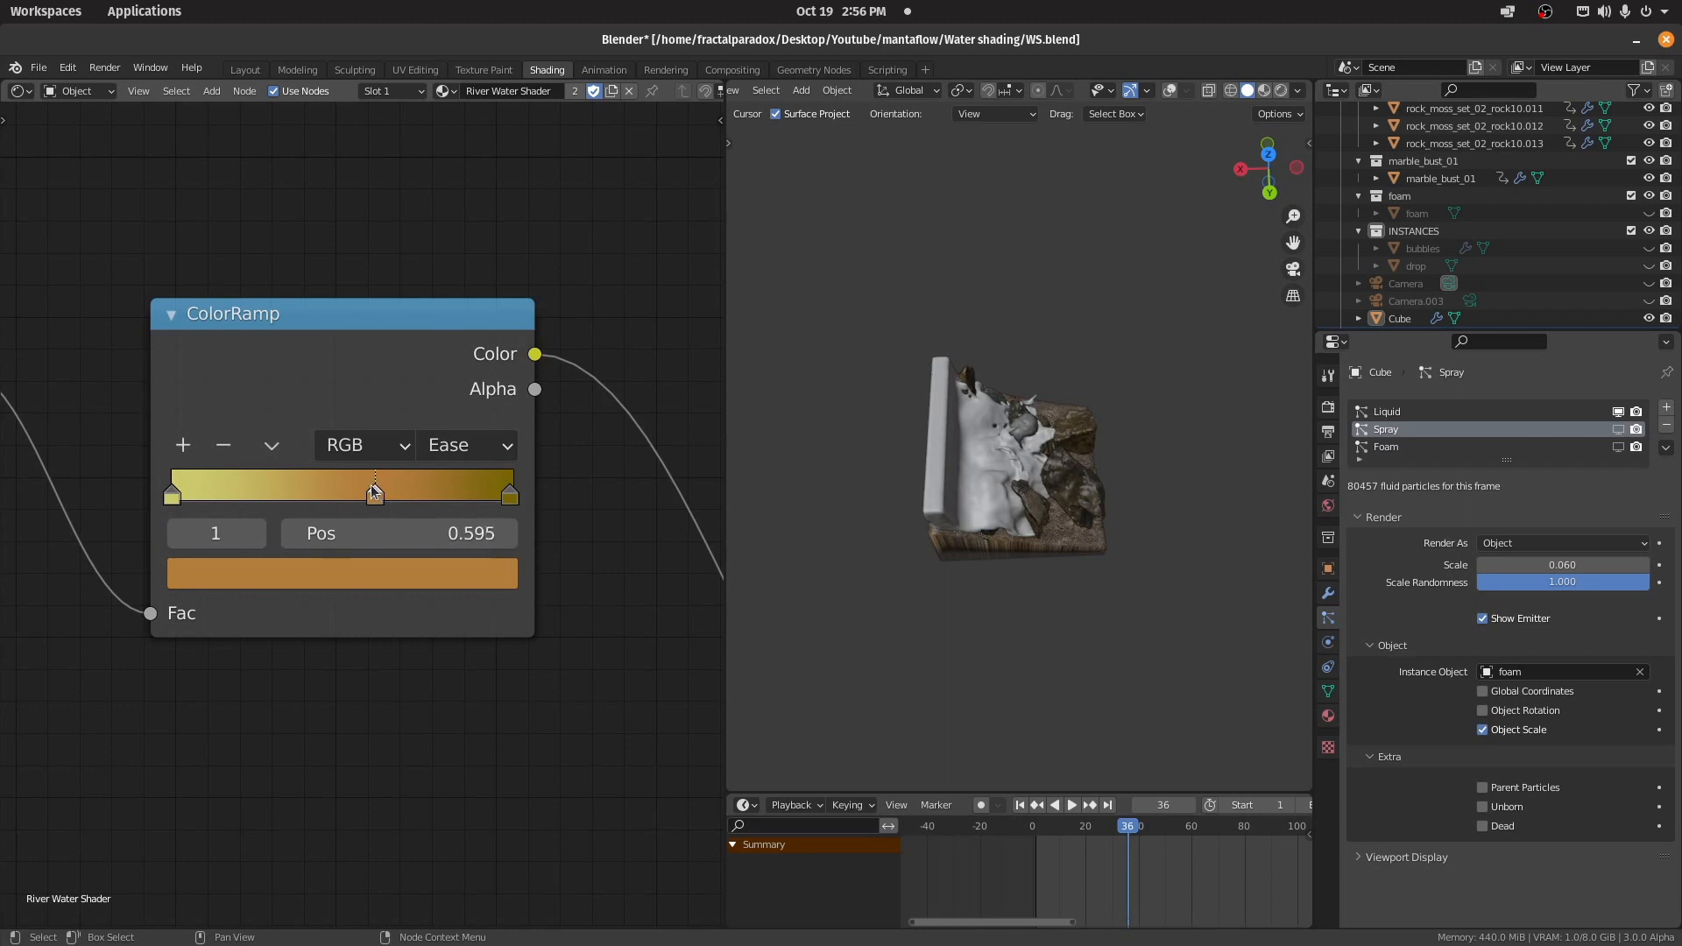
left_click(342, 571)
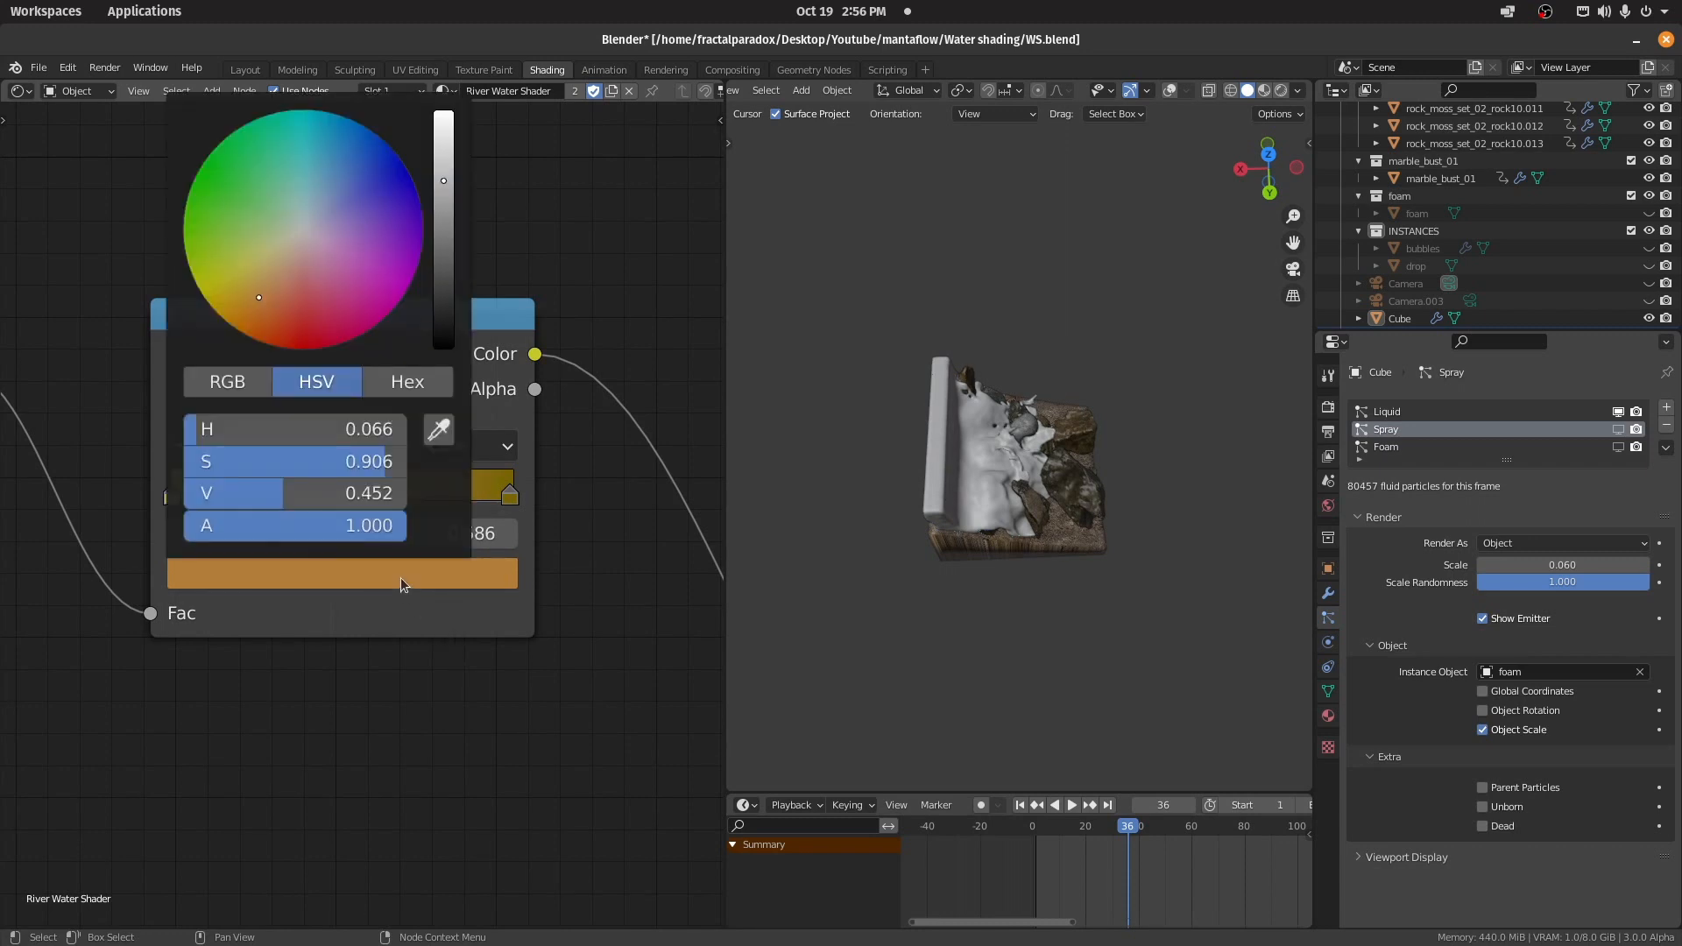
left_click(520, 715)
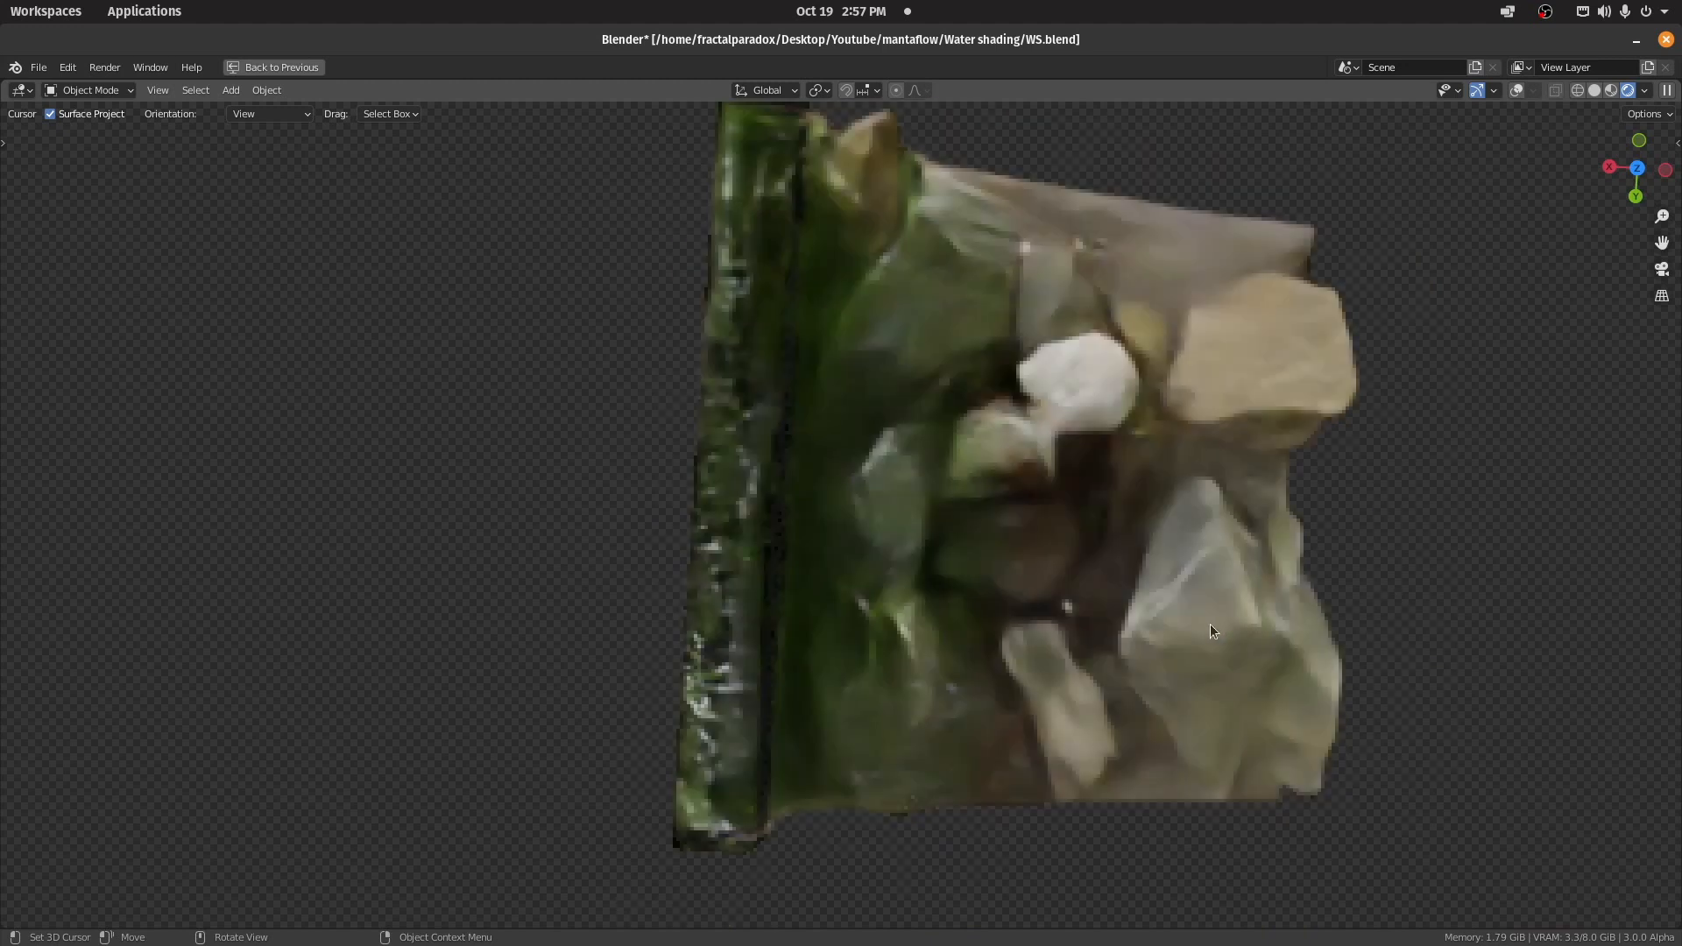
Step: Review the rendered rocks-on-base scene, then select the Cube domain for shading
left_click_drag(1213, 630, 1244, 716)
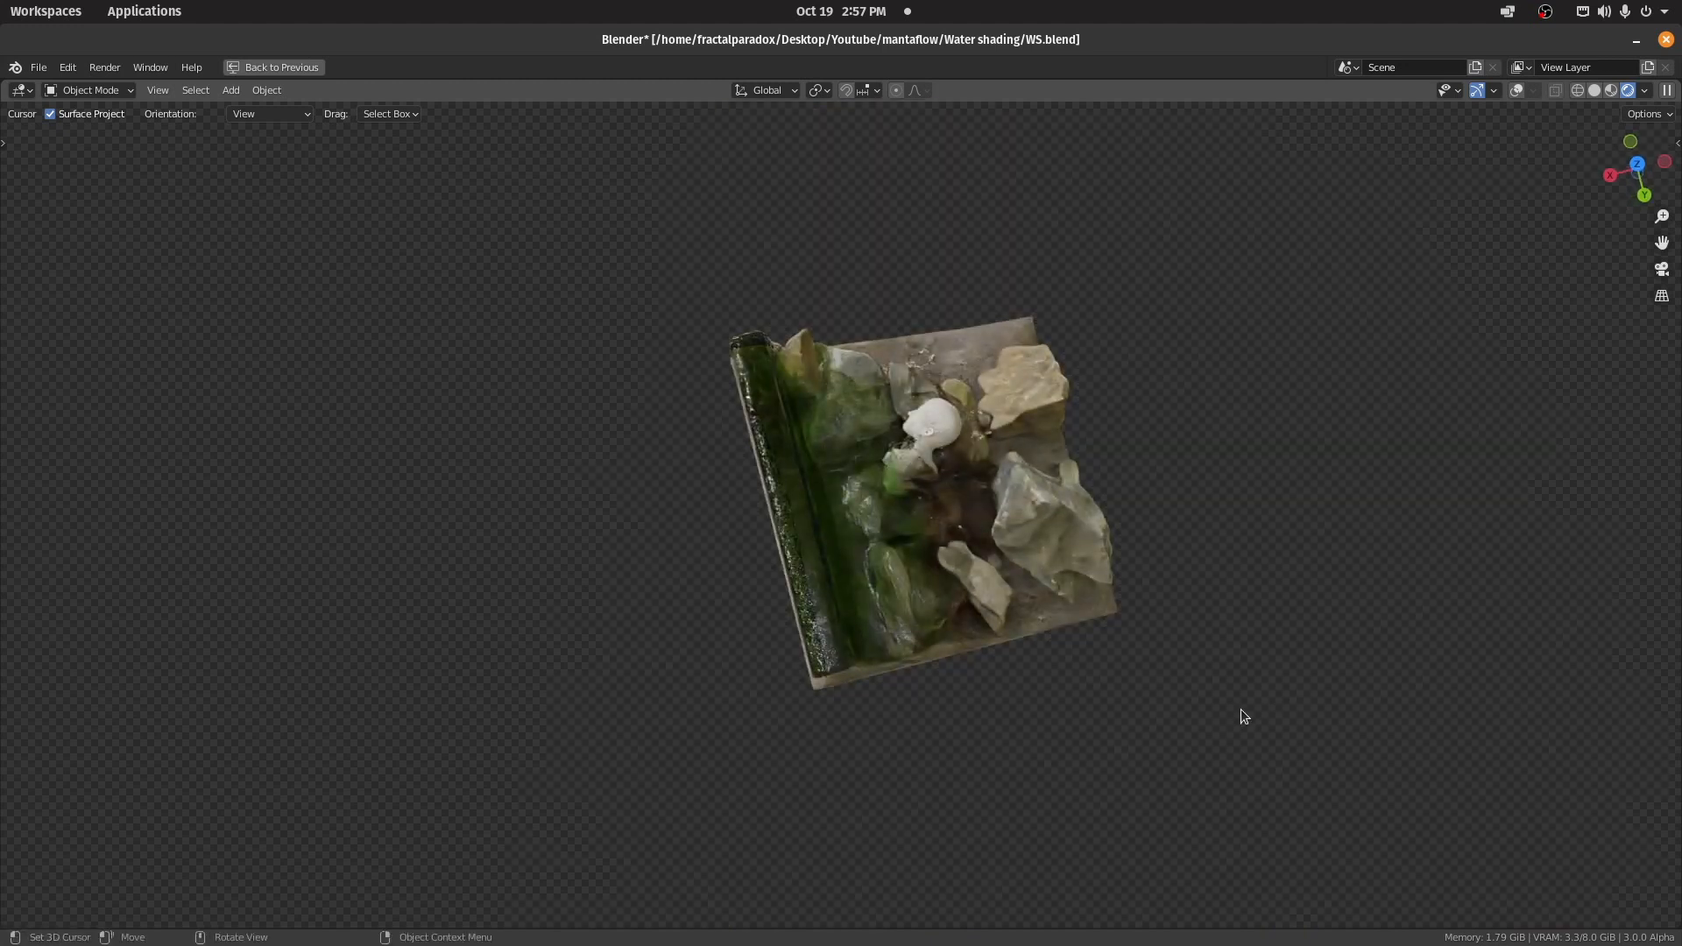
left_click_drag(1244, 717, 1197, 665)
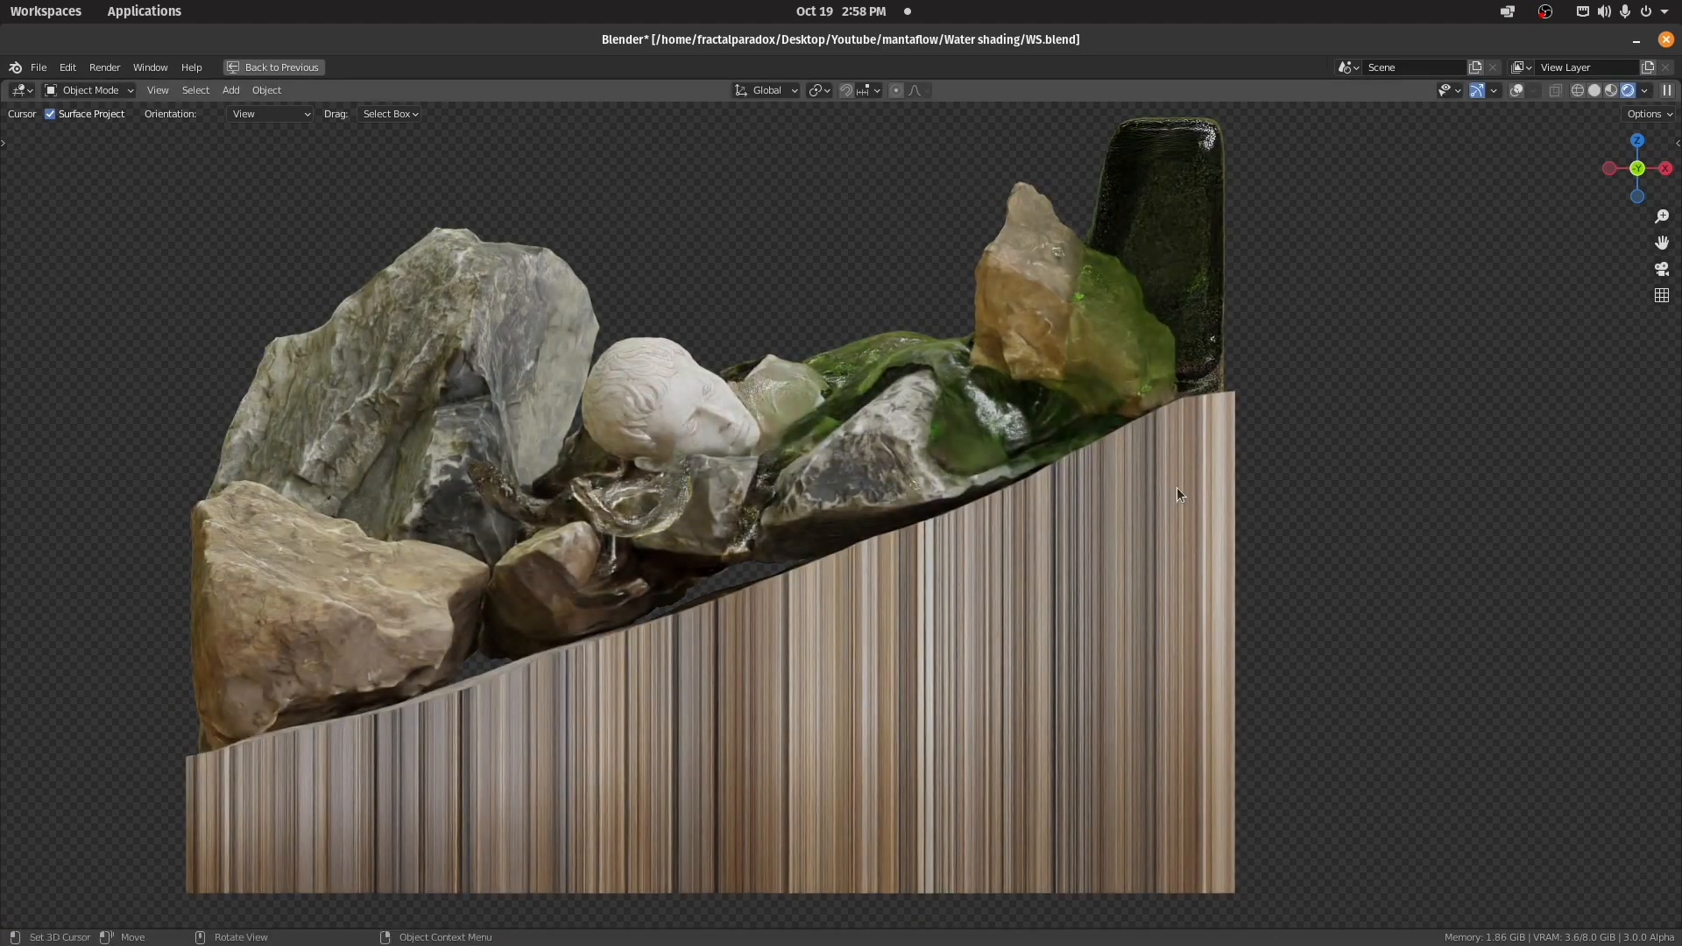
key("g")
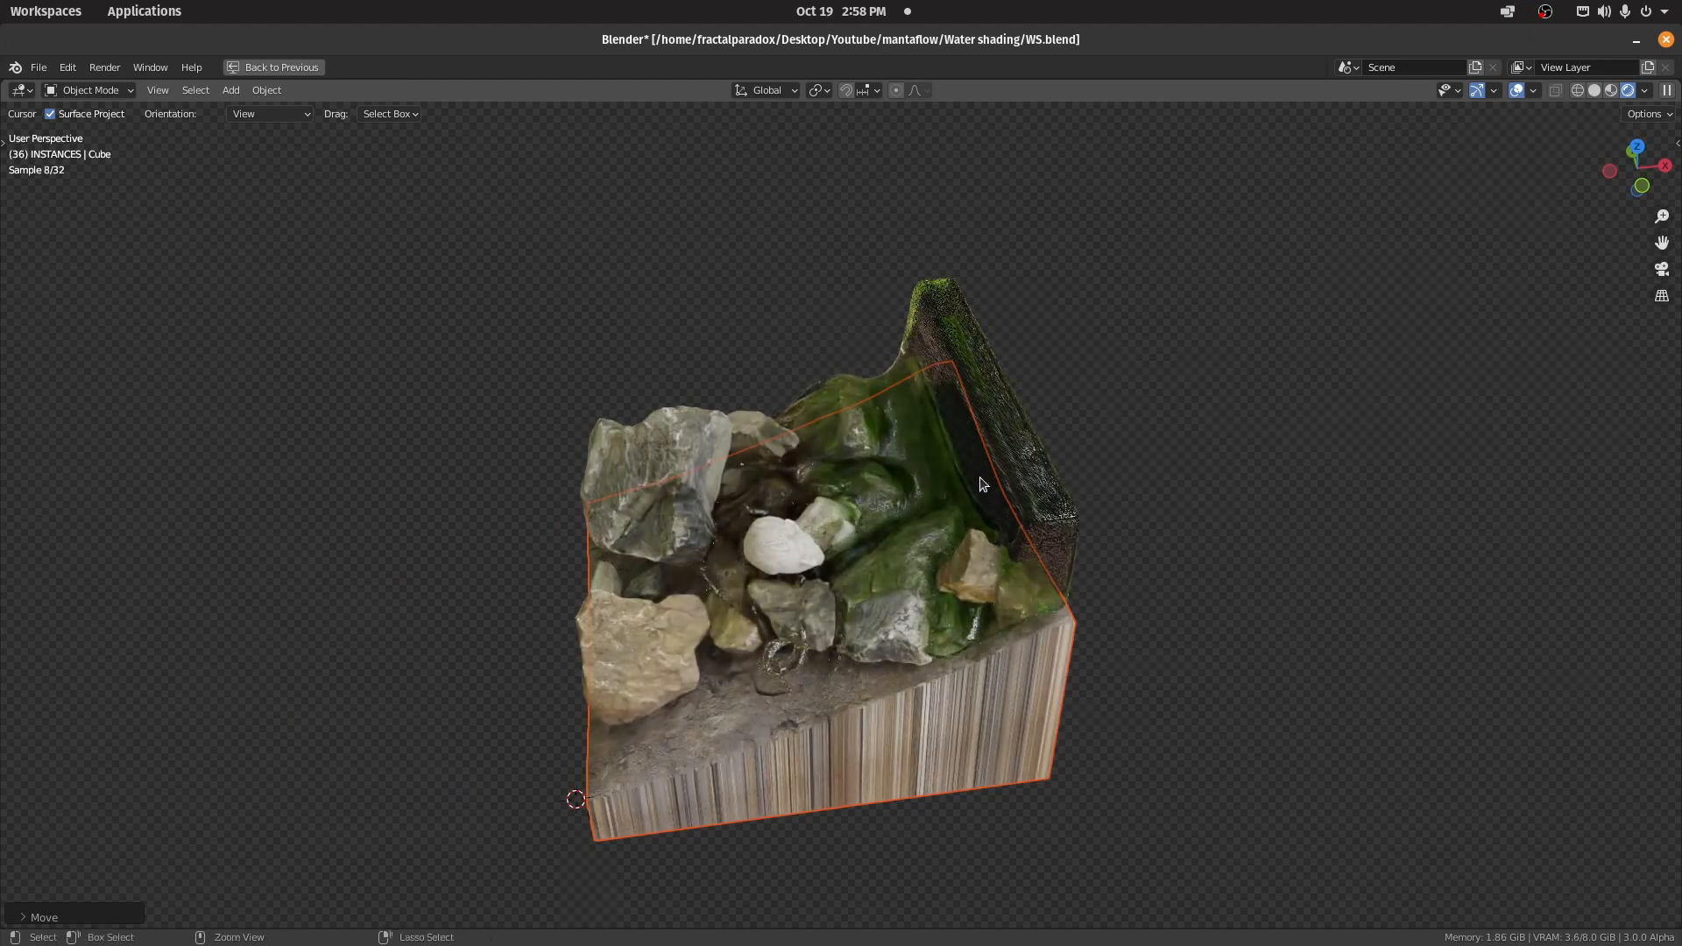
left_click(547, 69)
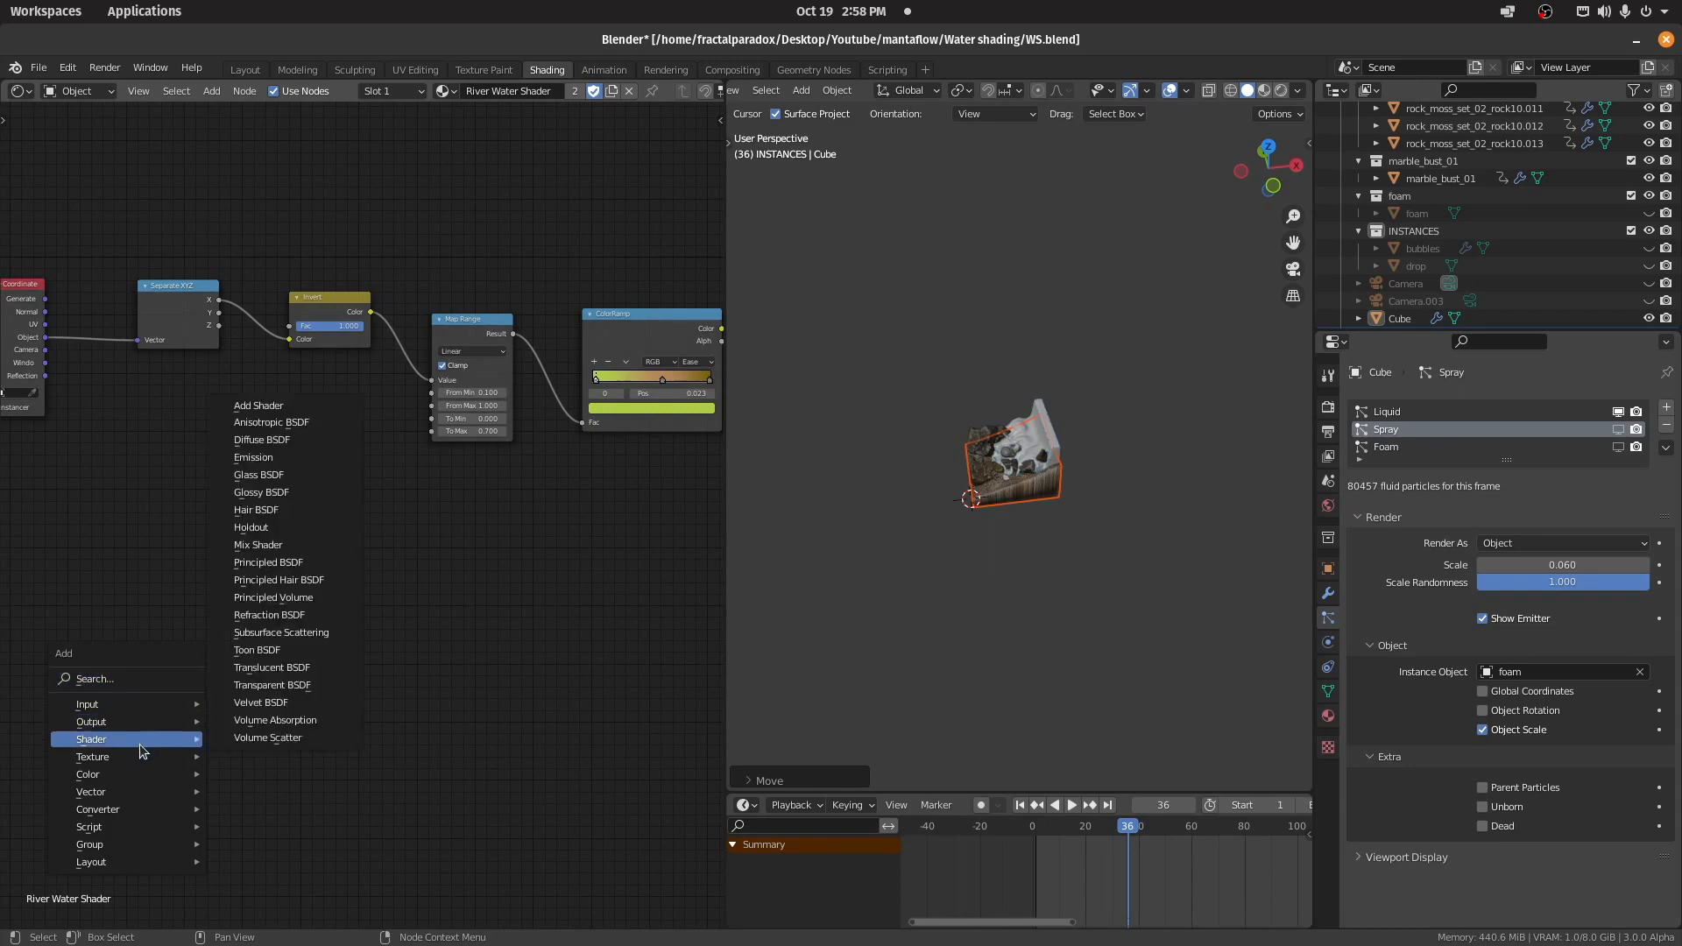
mouse_move(137, 757)
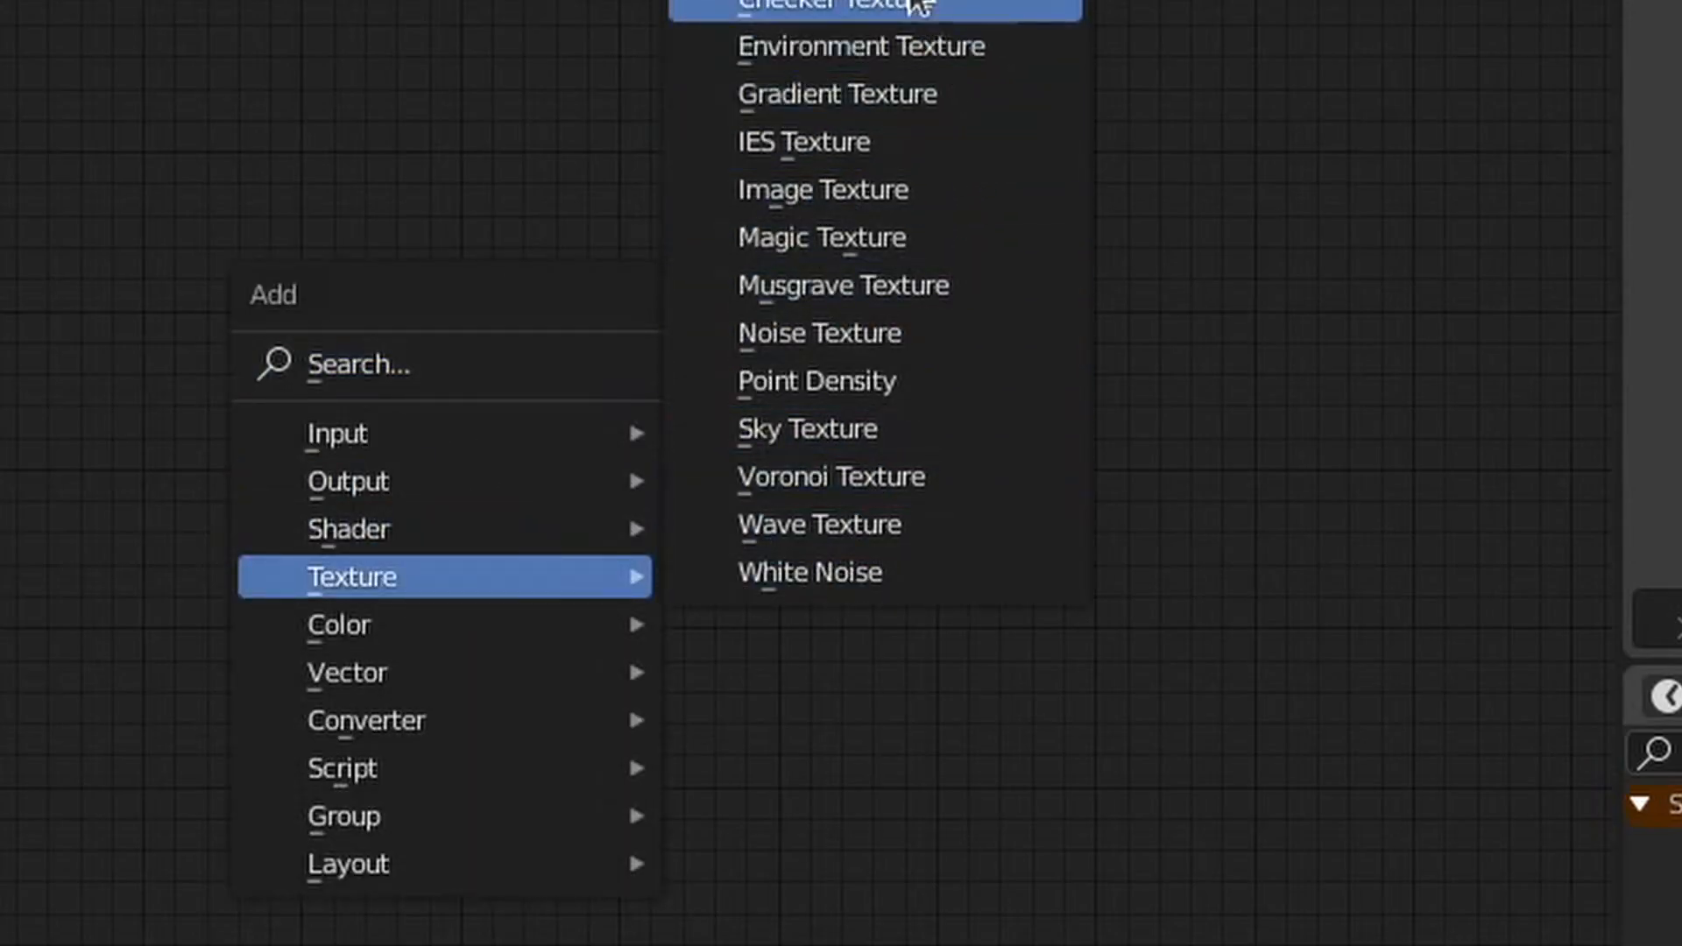
mouse_move(818, 380)
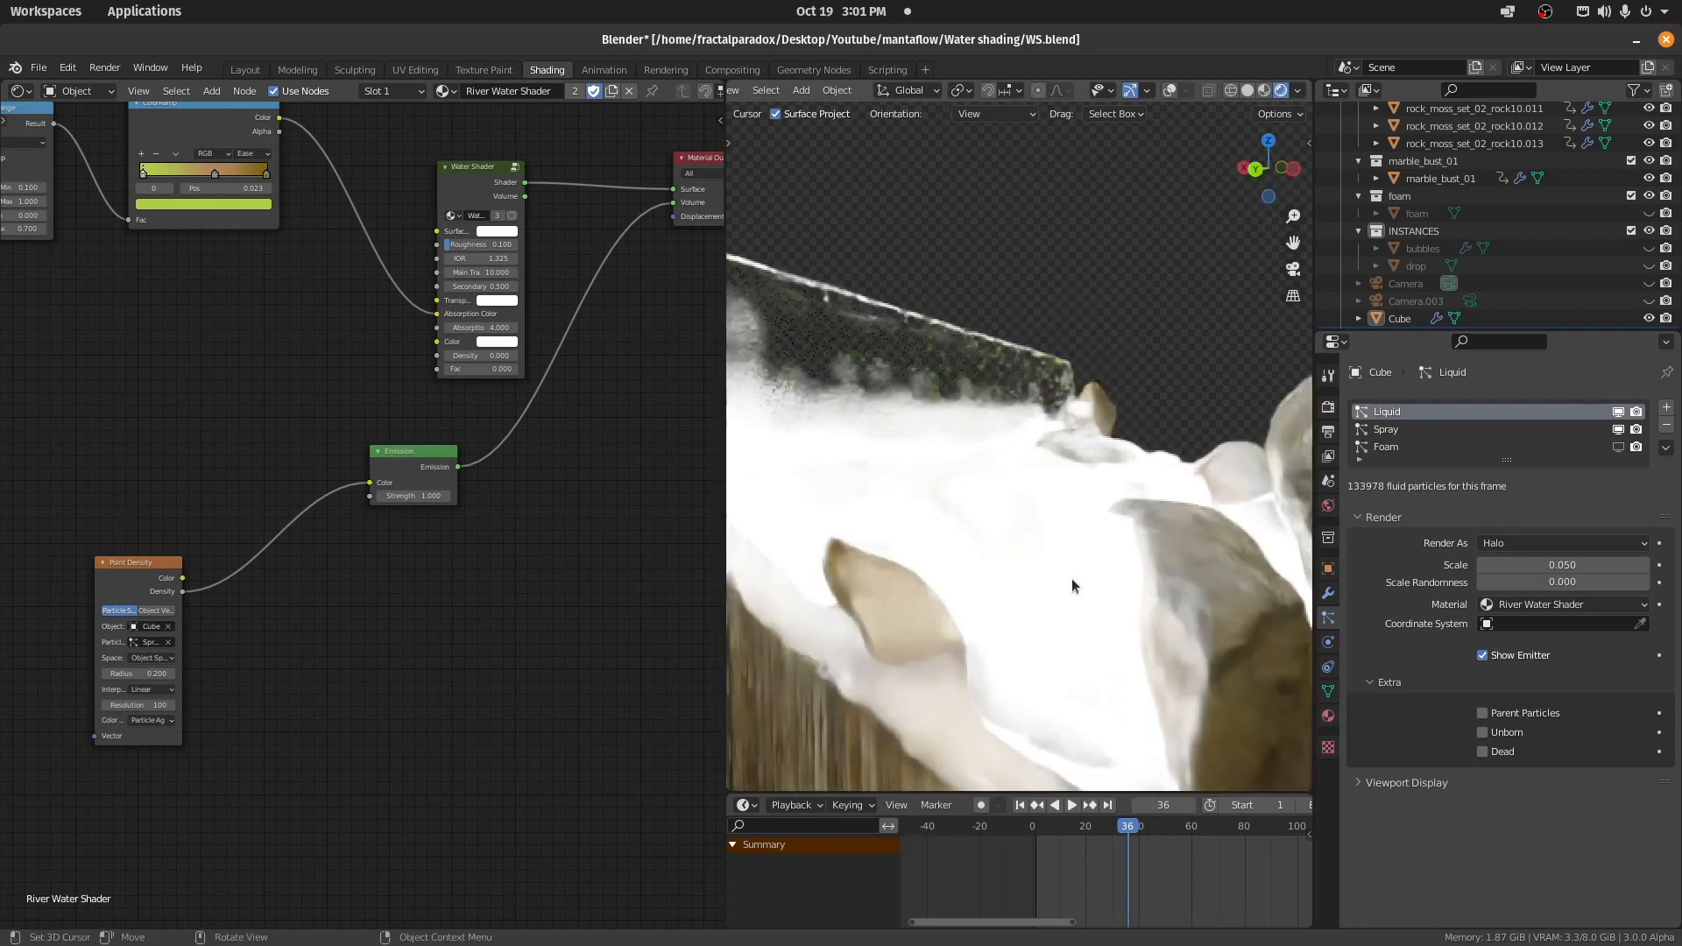
Step: Move in to see the white Point Density foam emitted in the river volume
left_click_drag(1072, 585, 1147, 580)
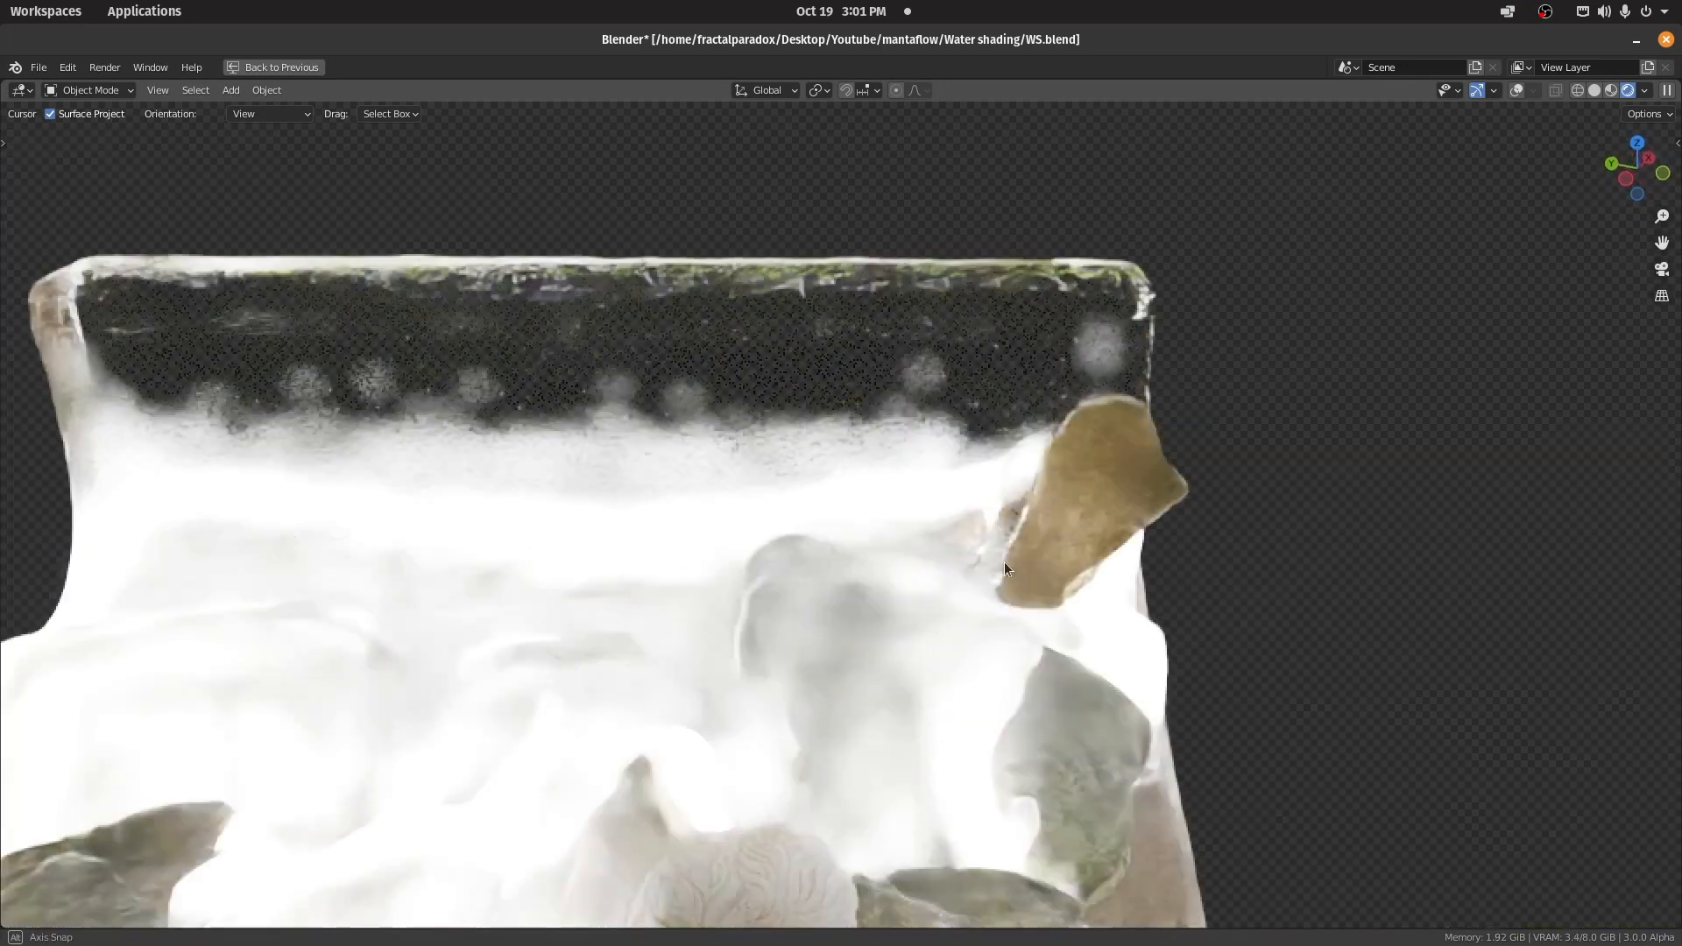
Step: Orbit around the white volumetric foam filling the river among the rocks
left_click_drag(1009, 567, 1086, 369)
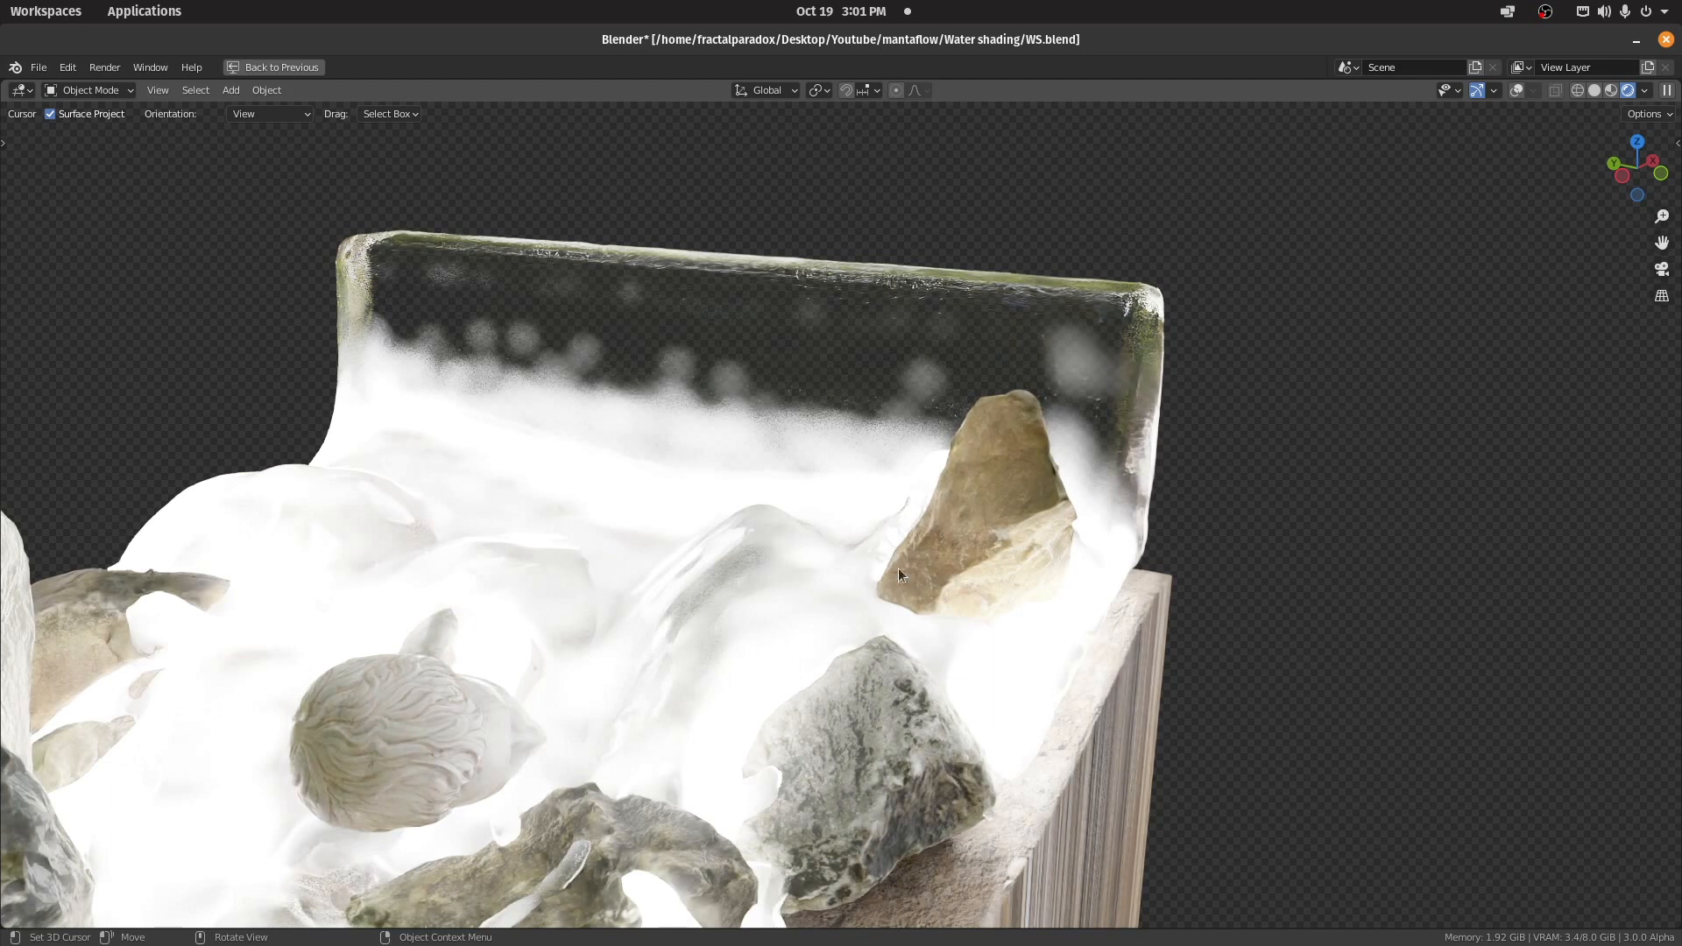
left_click_drag(901, 575, 871, 750)
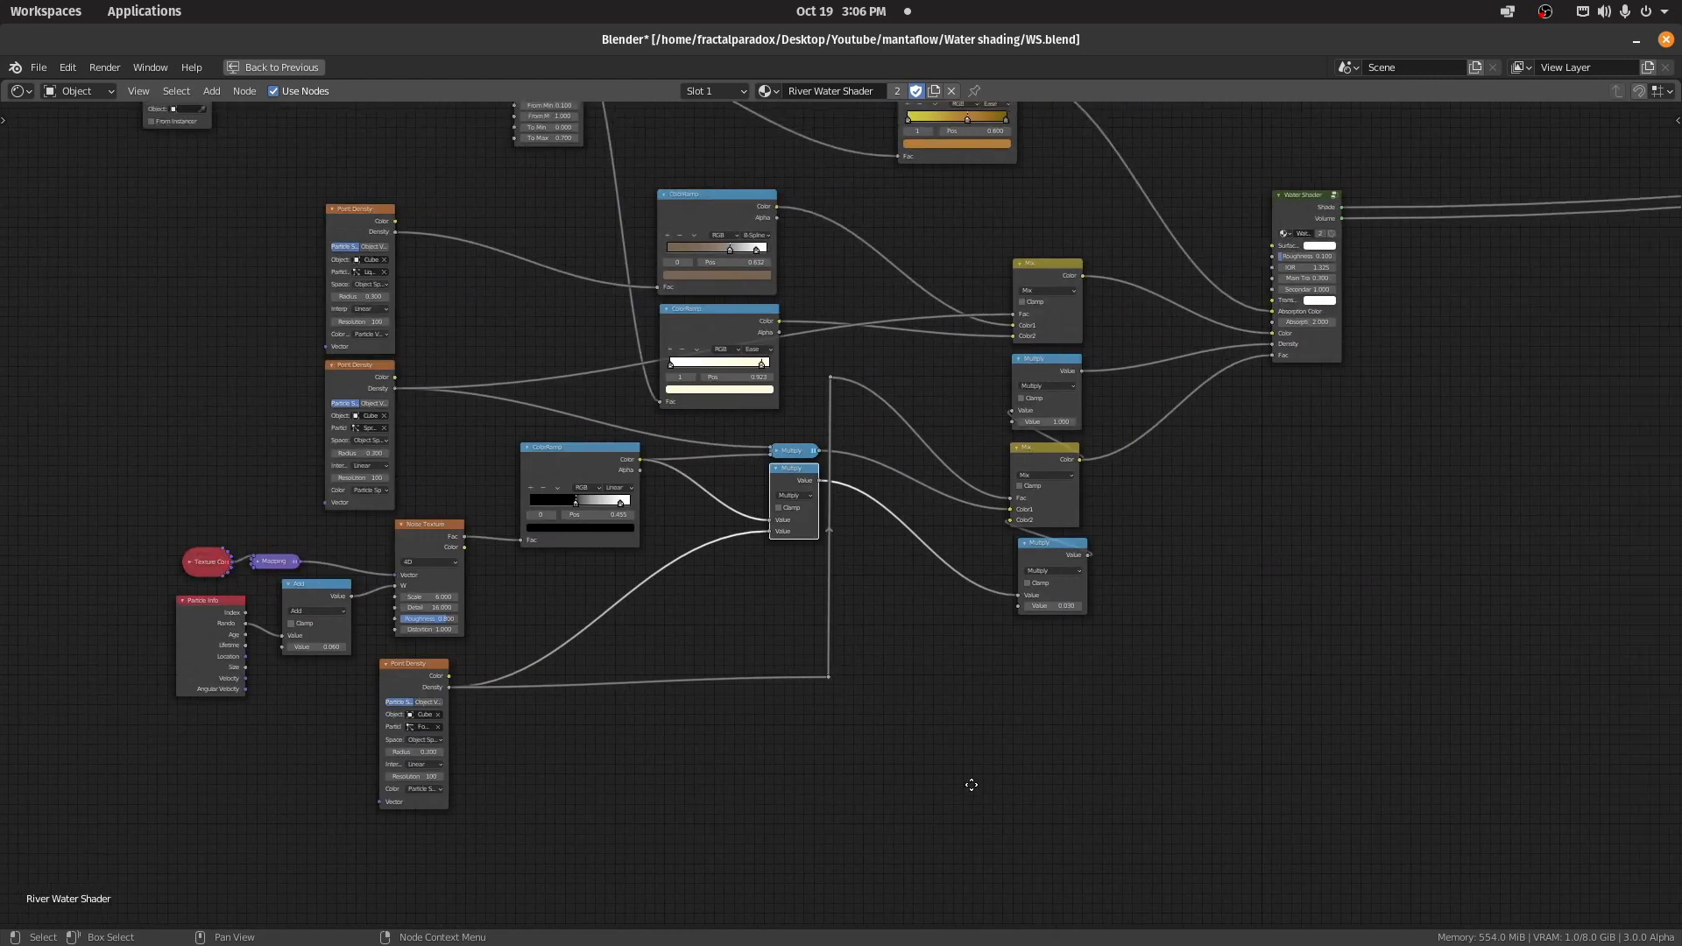
Step: Inspect the brown dirt layer rendered along the wall edge of the river
left_click(547, 68)
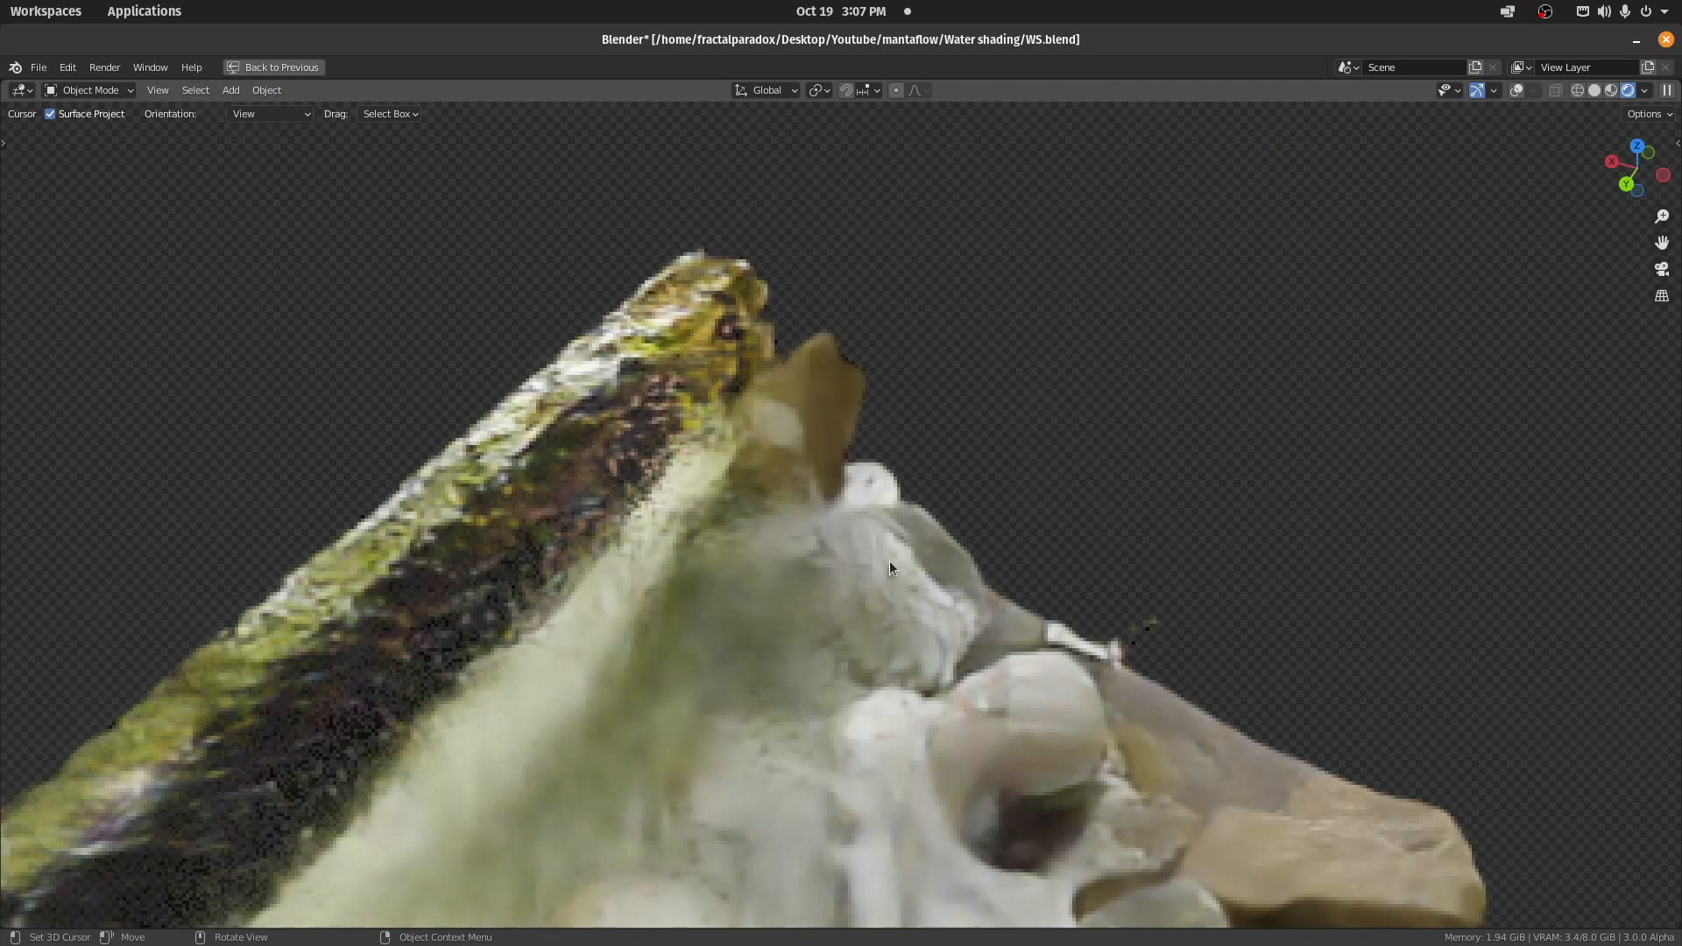
left_click_drag(890, 567, 848, 713)
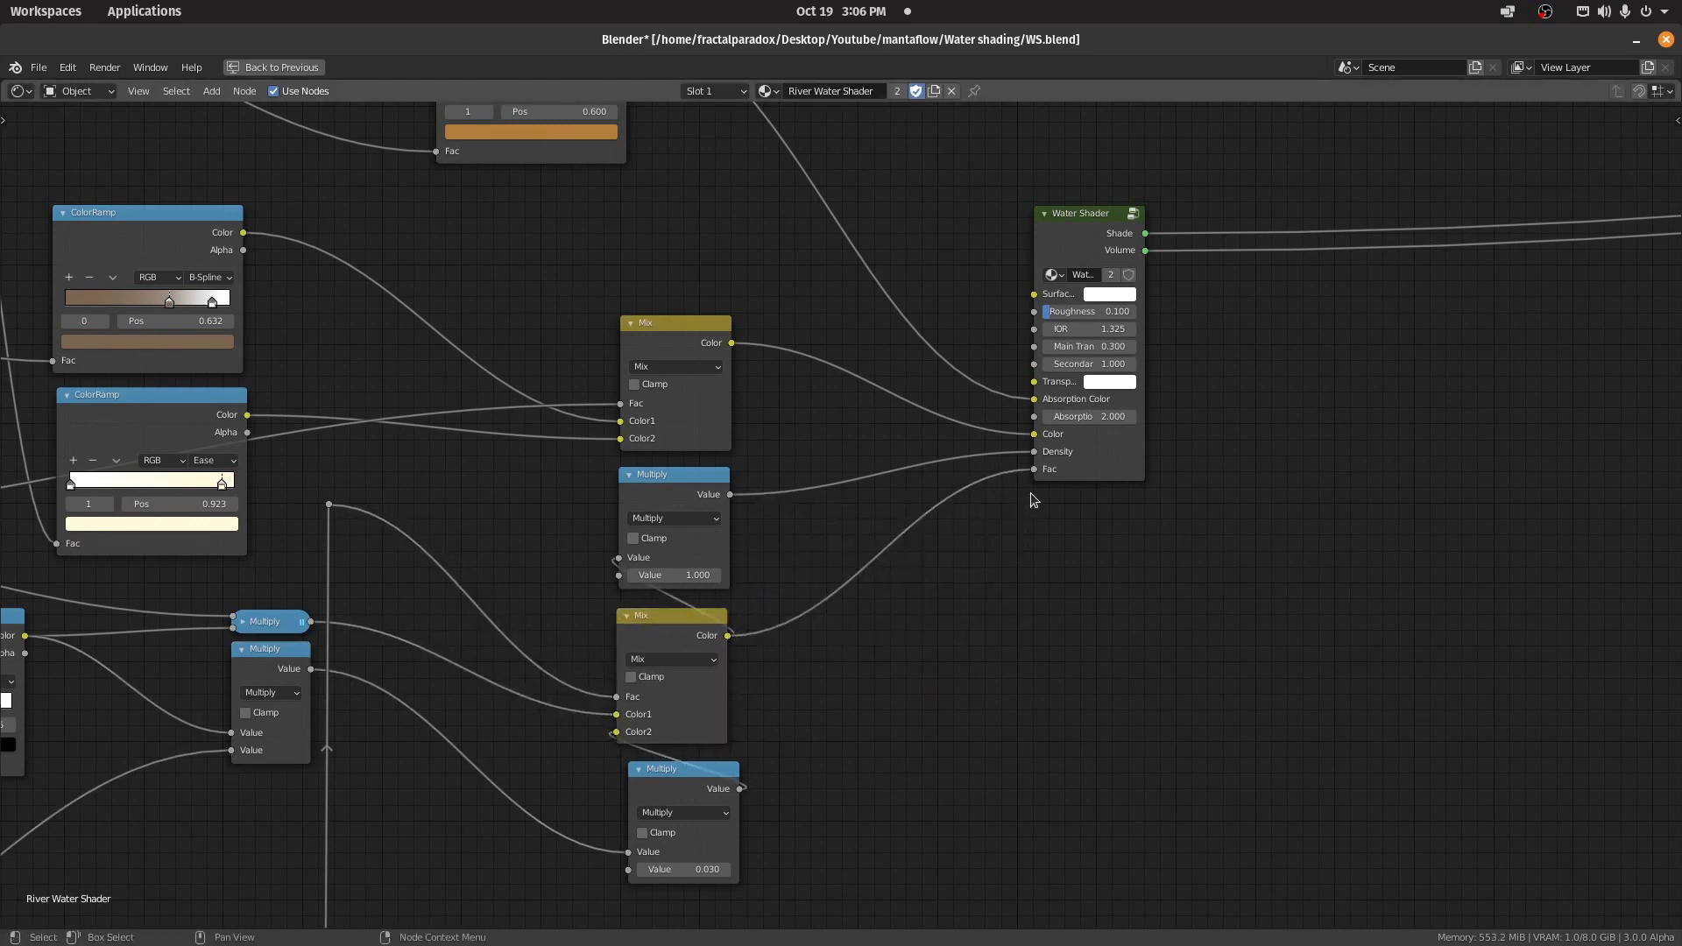
scroll("down", 3)
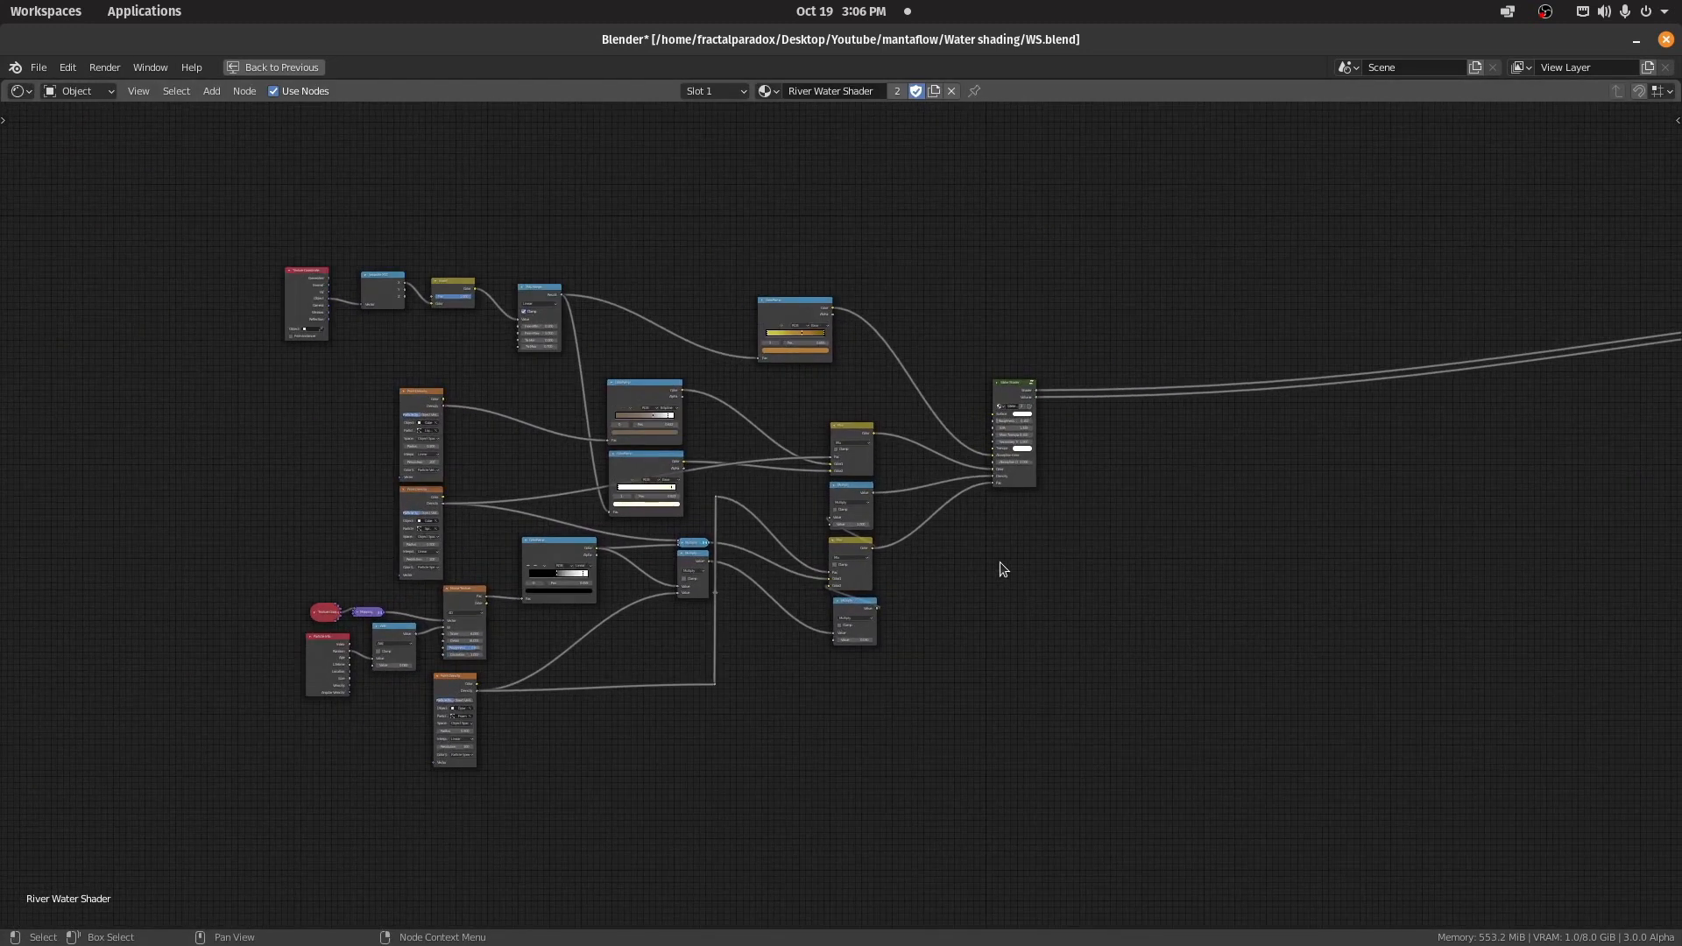
Step: Orbit the dirty foamy river render and pull back to the whole scene
left_click(273, 67)
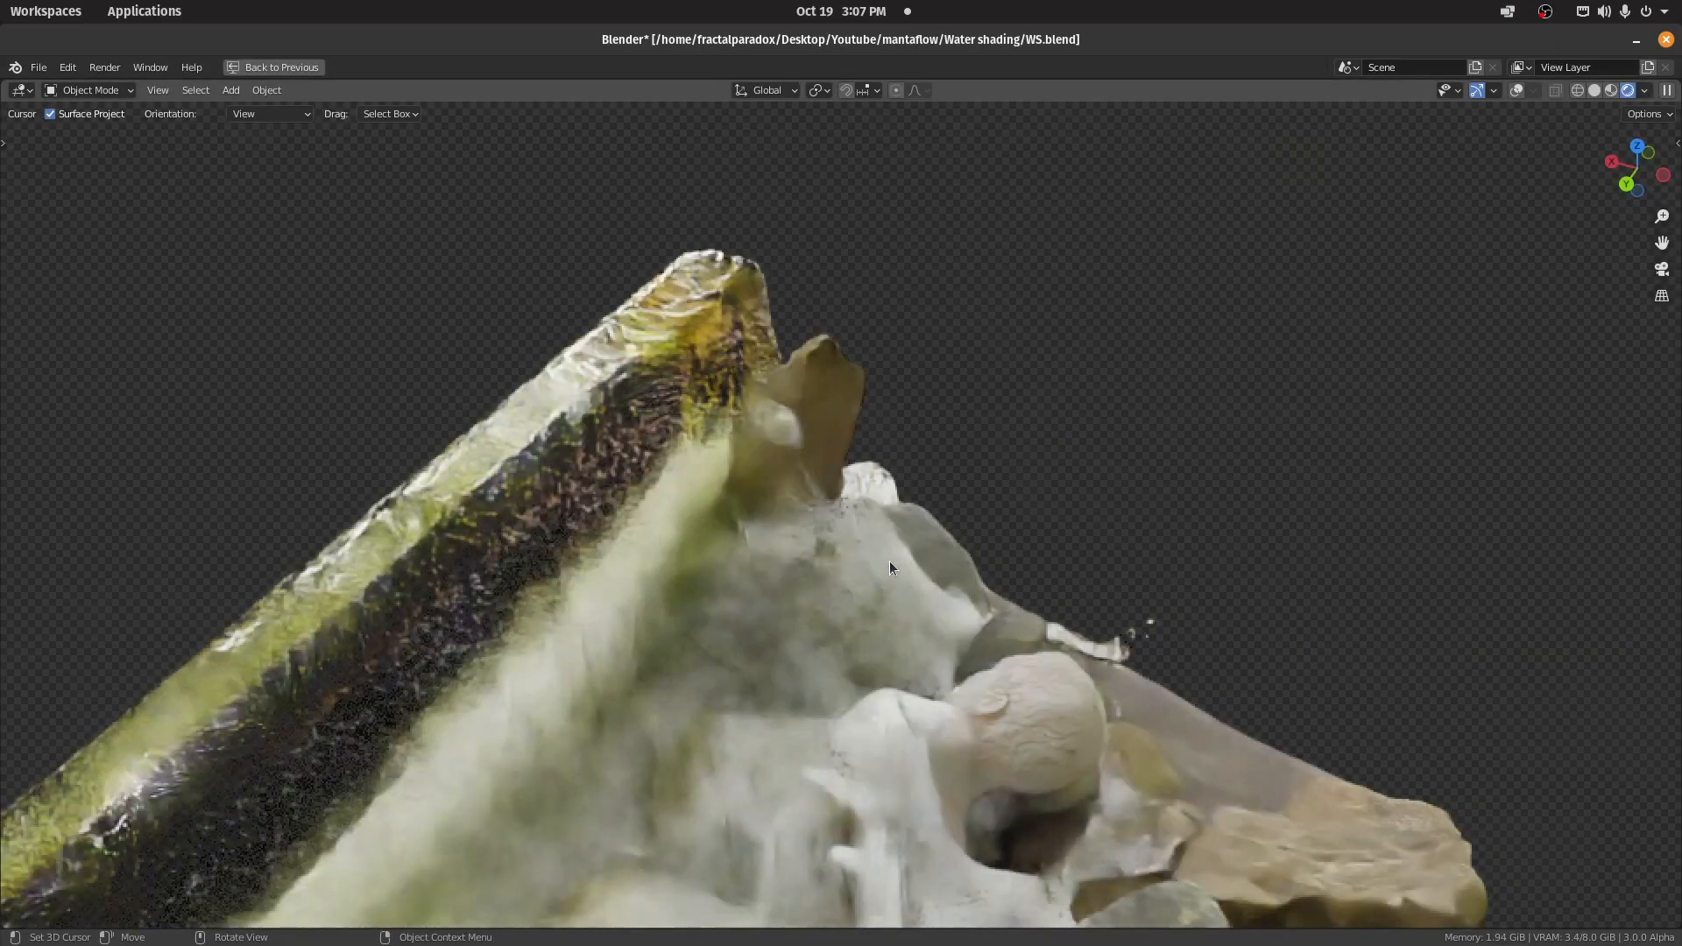
left_click_drag(890, 567, 848, 713)
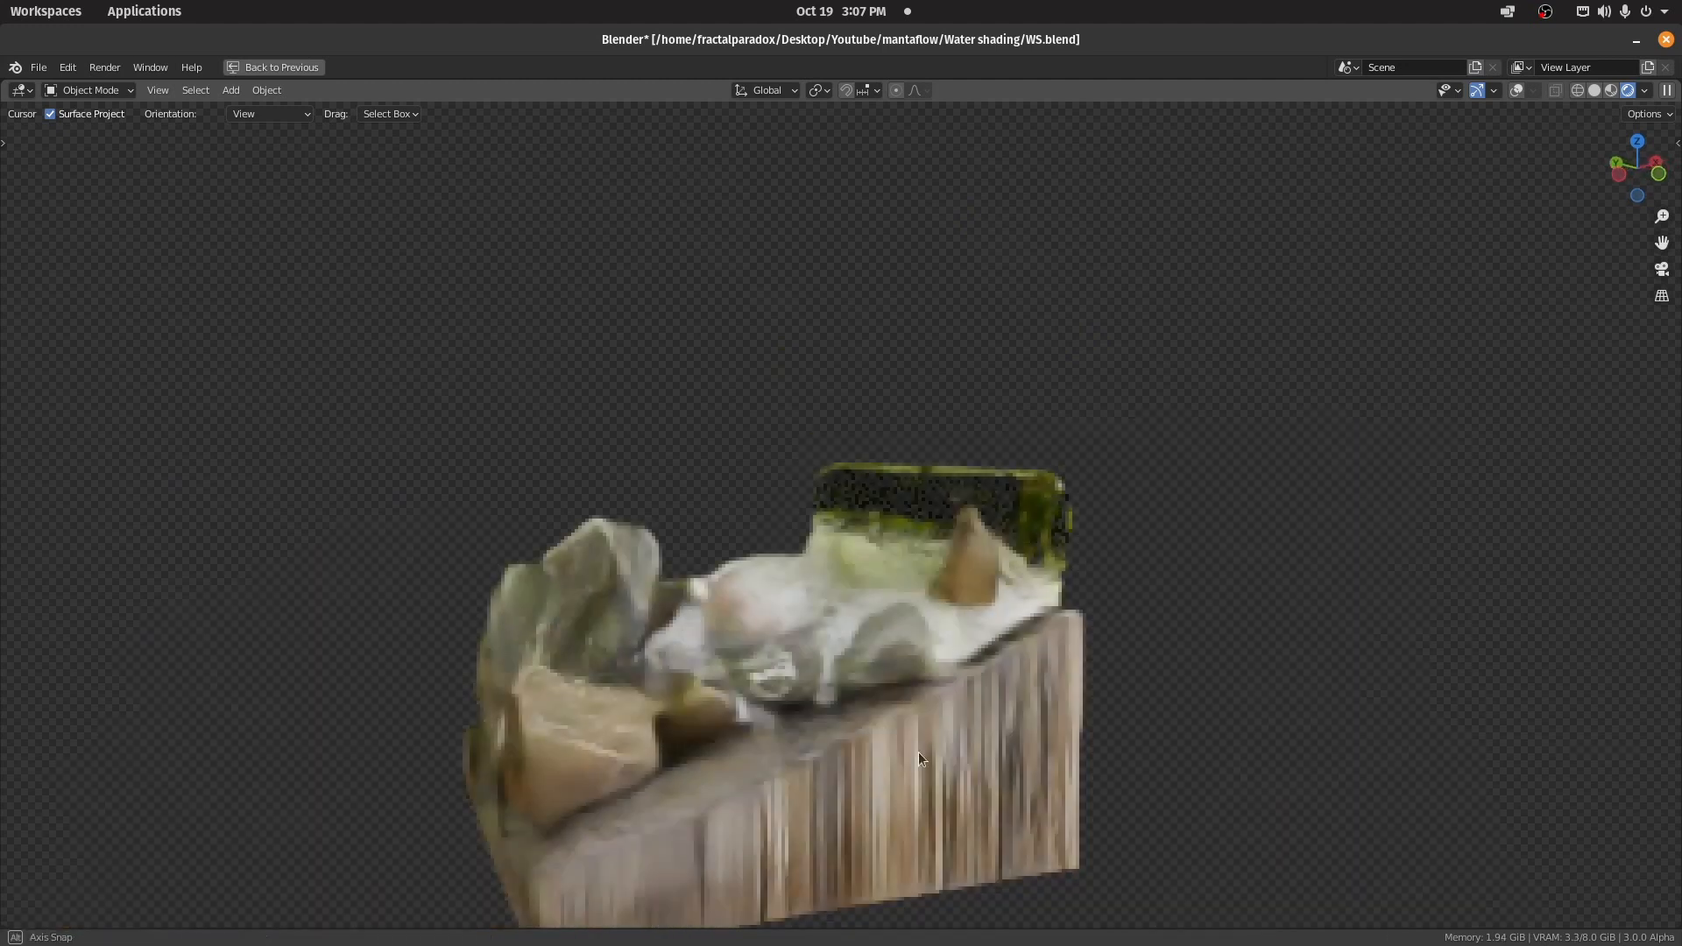
left_click_drag(920, 758, 997, 778)
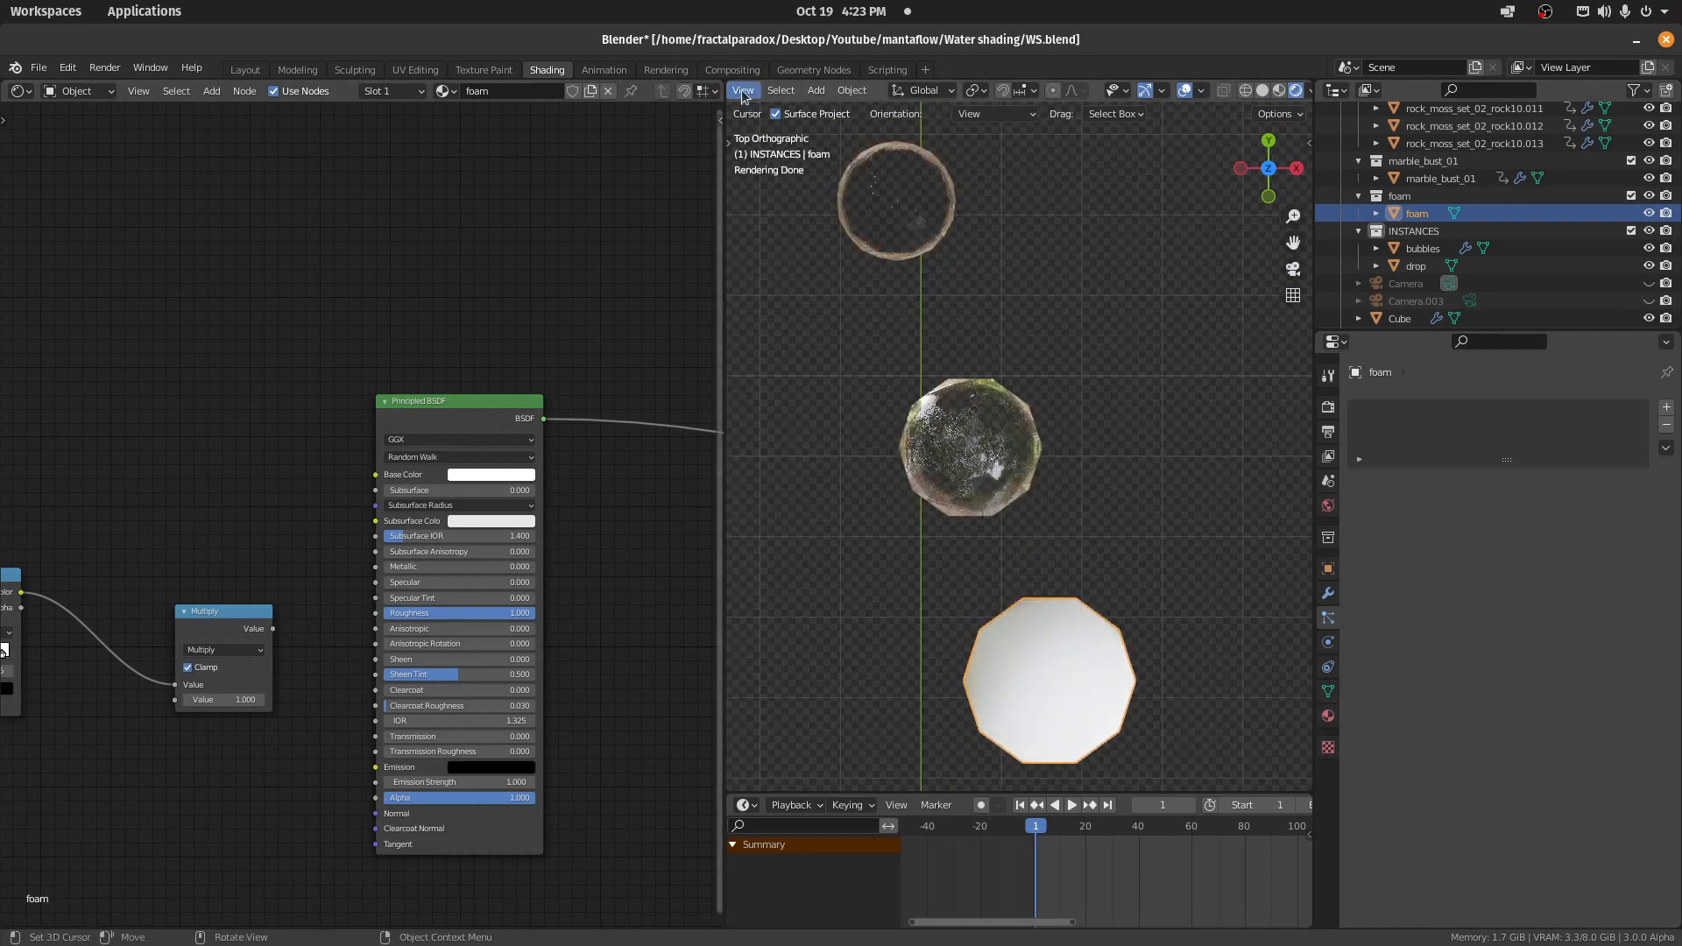
Step: Inspect the foam then bubble instance materials, the bubble mixing shaders by Light Path and Layer Weight
left_click(1421, 247)
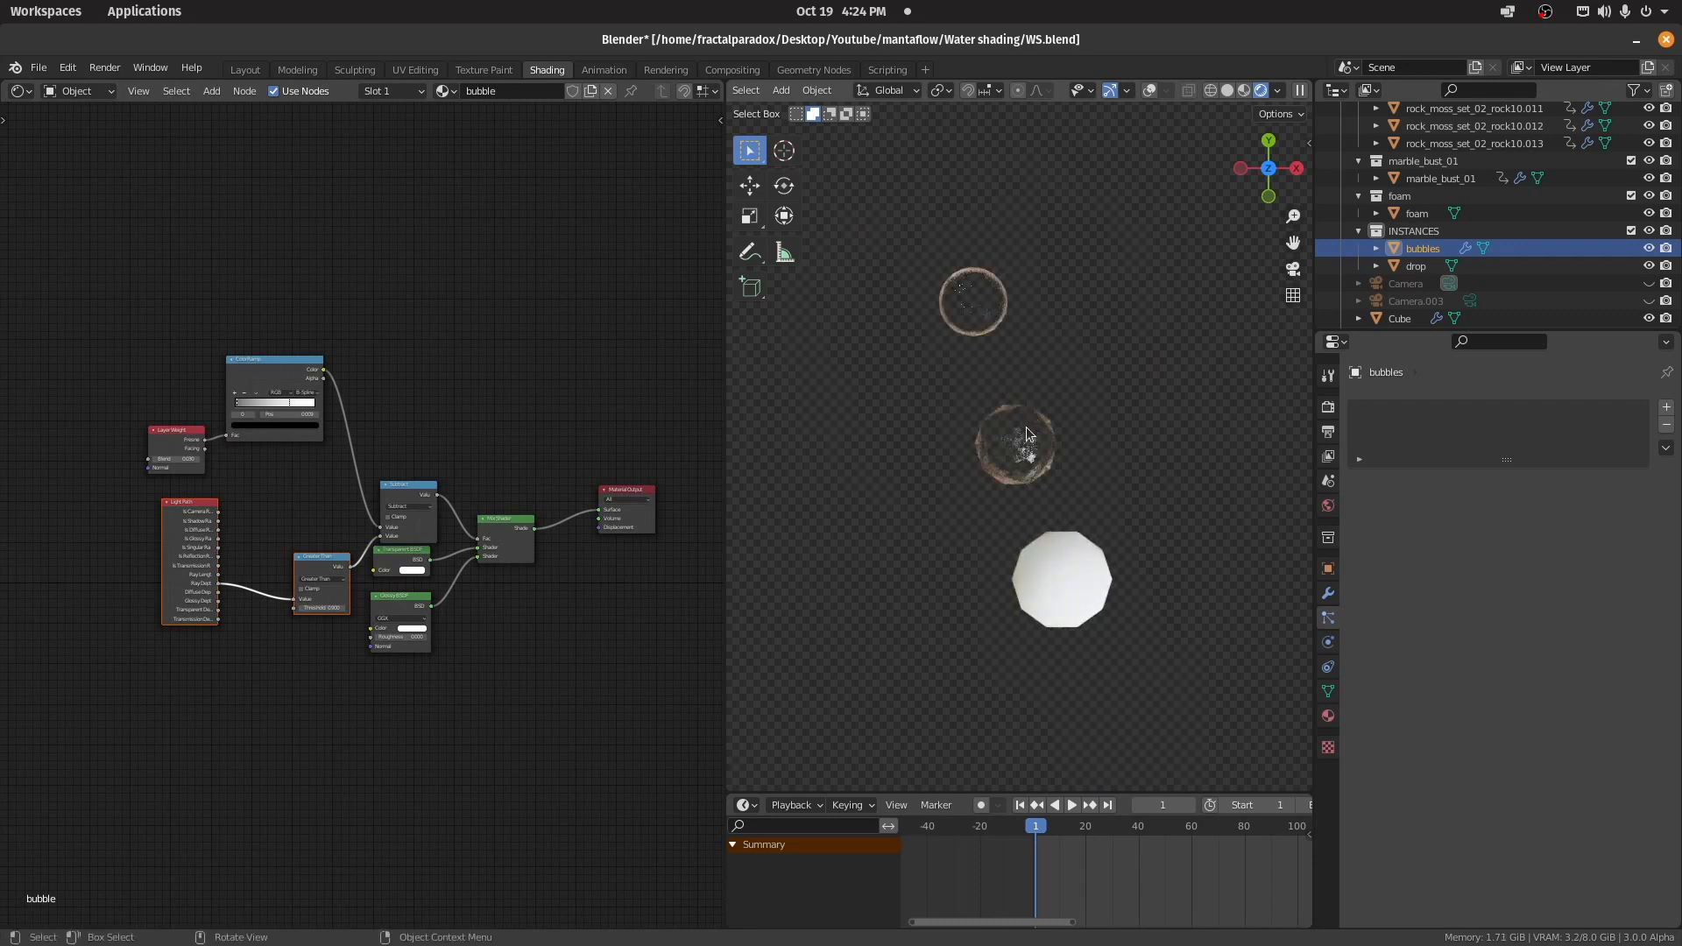
left_click(1417, 212)
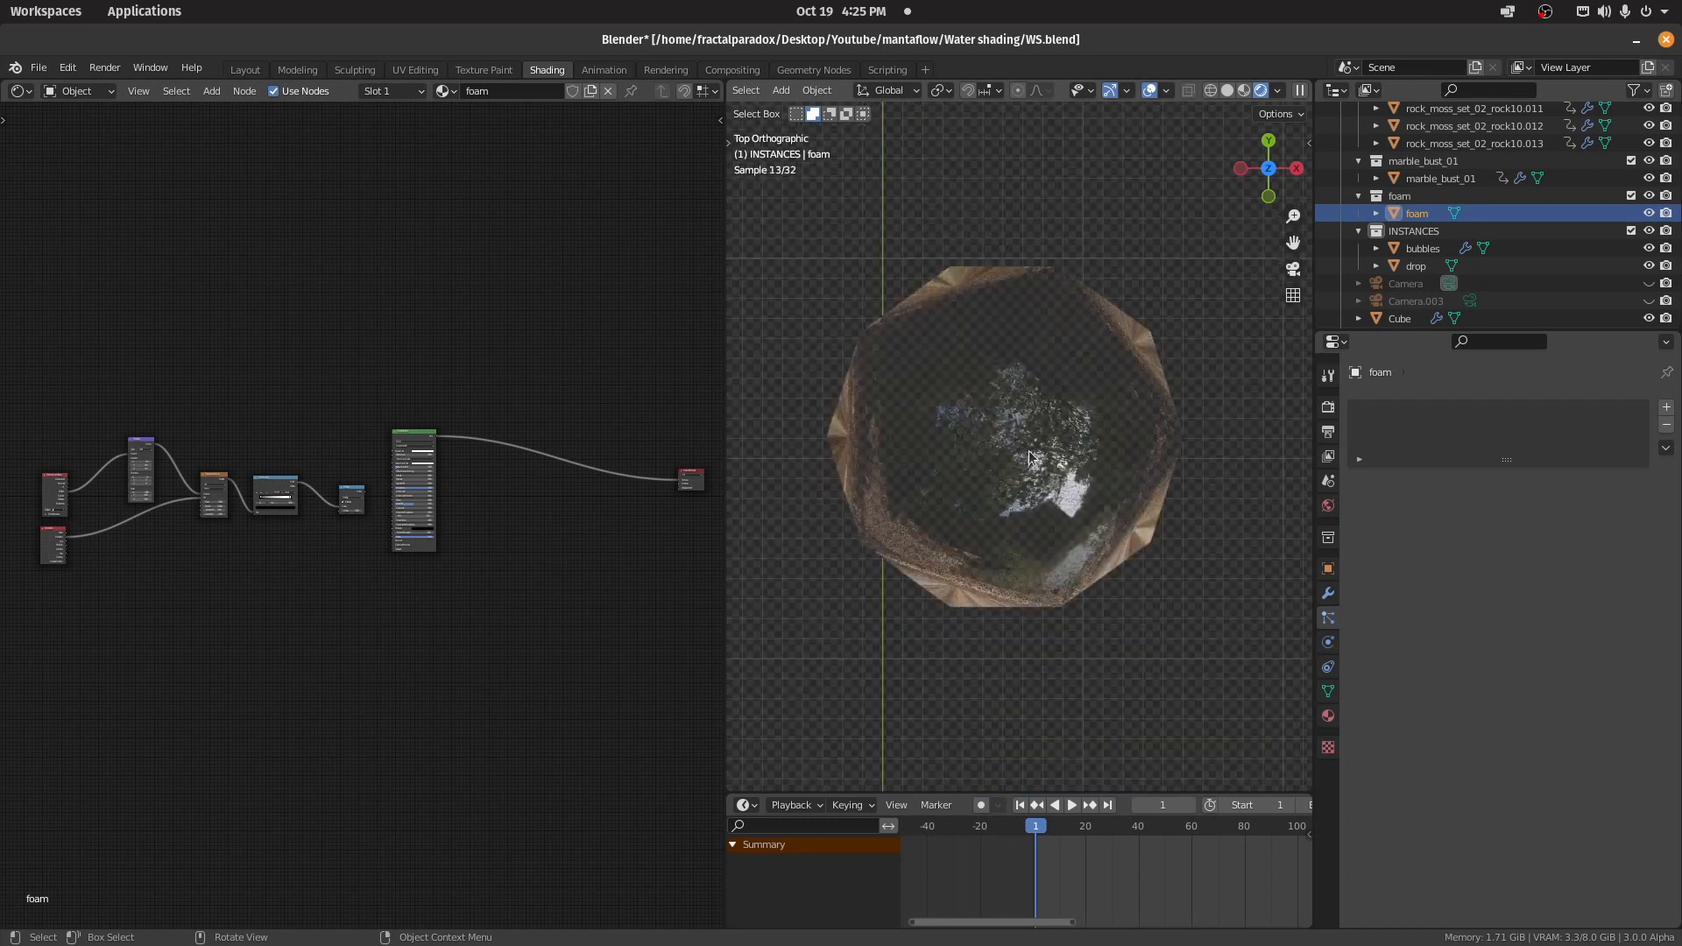
Step: Select the drop instance and show its Modifier Properties with the Add Modifier list
left_click(1415, 265)
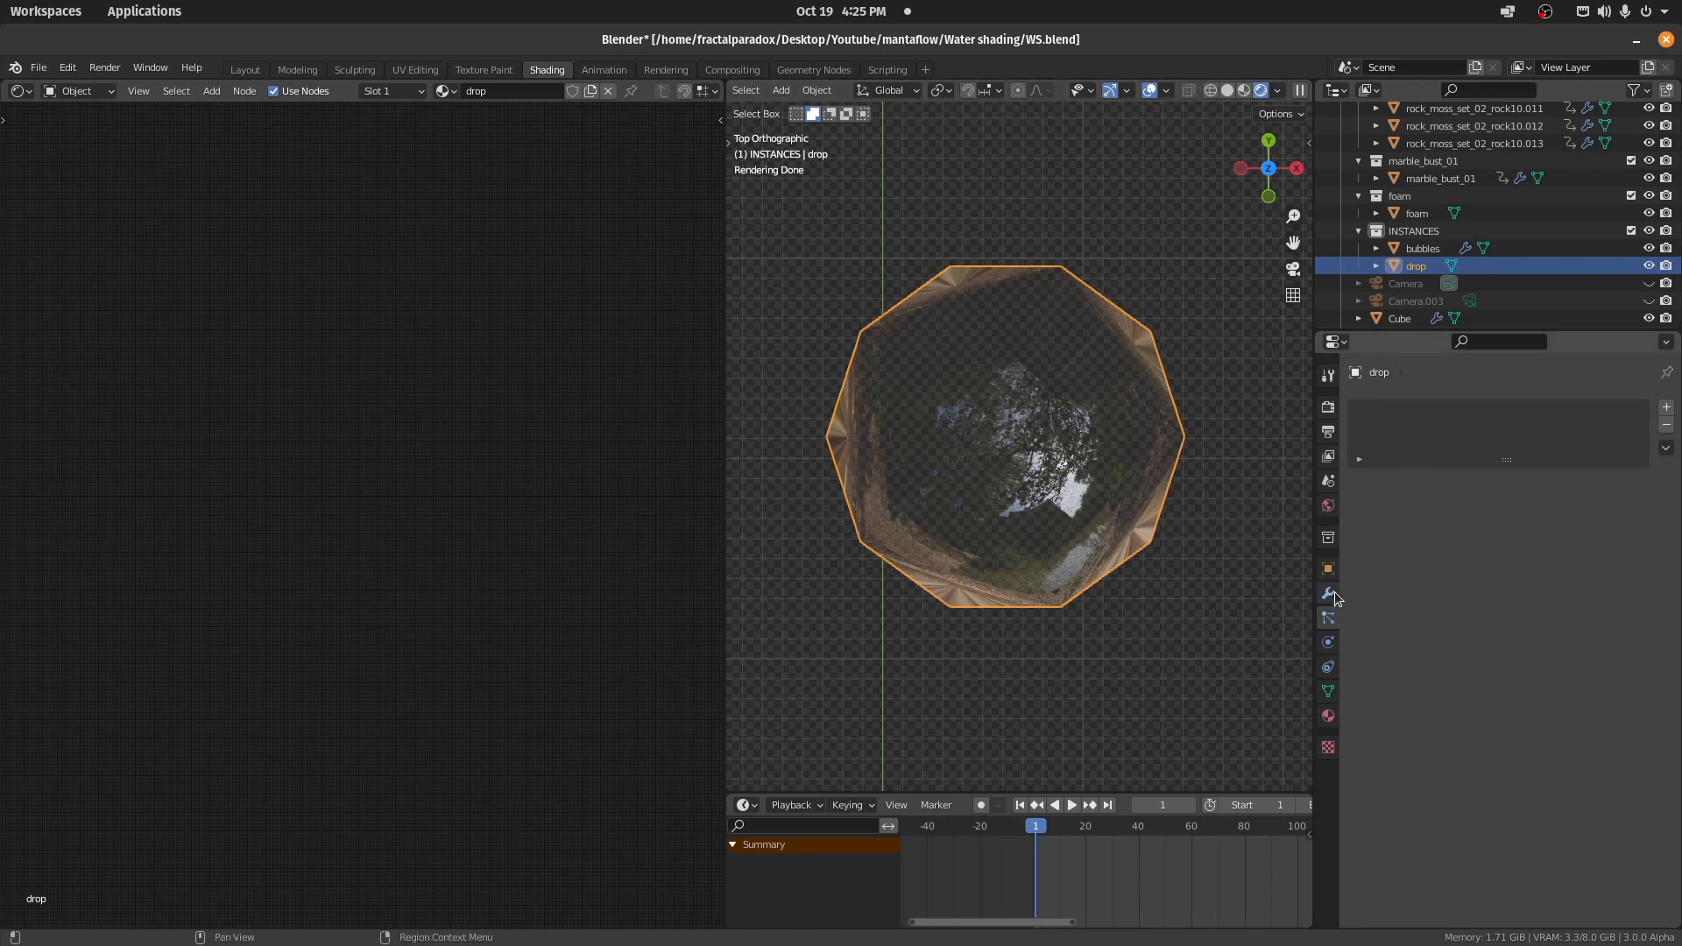
left_click(1382, 407)
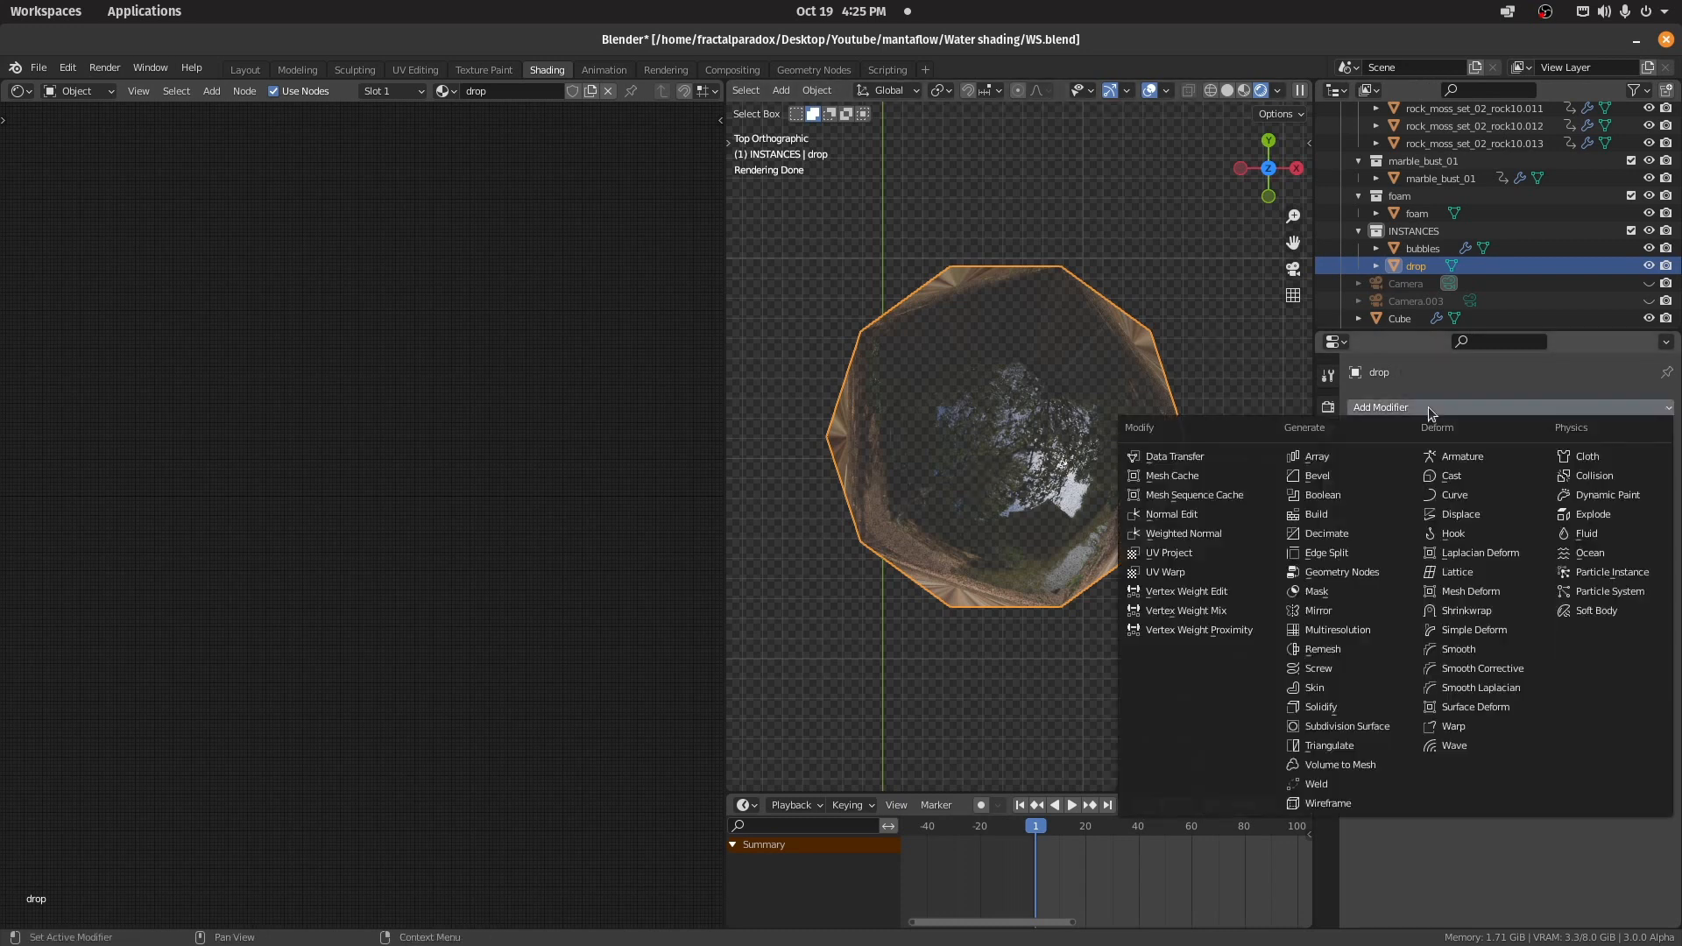
mouse_move(1465, 610)
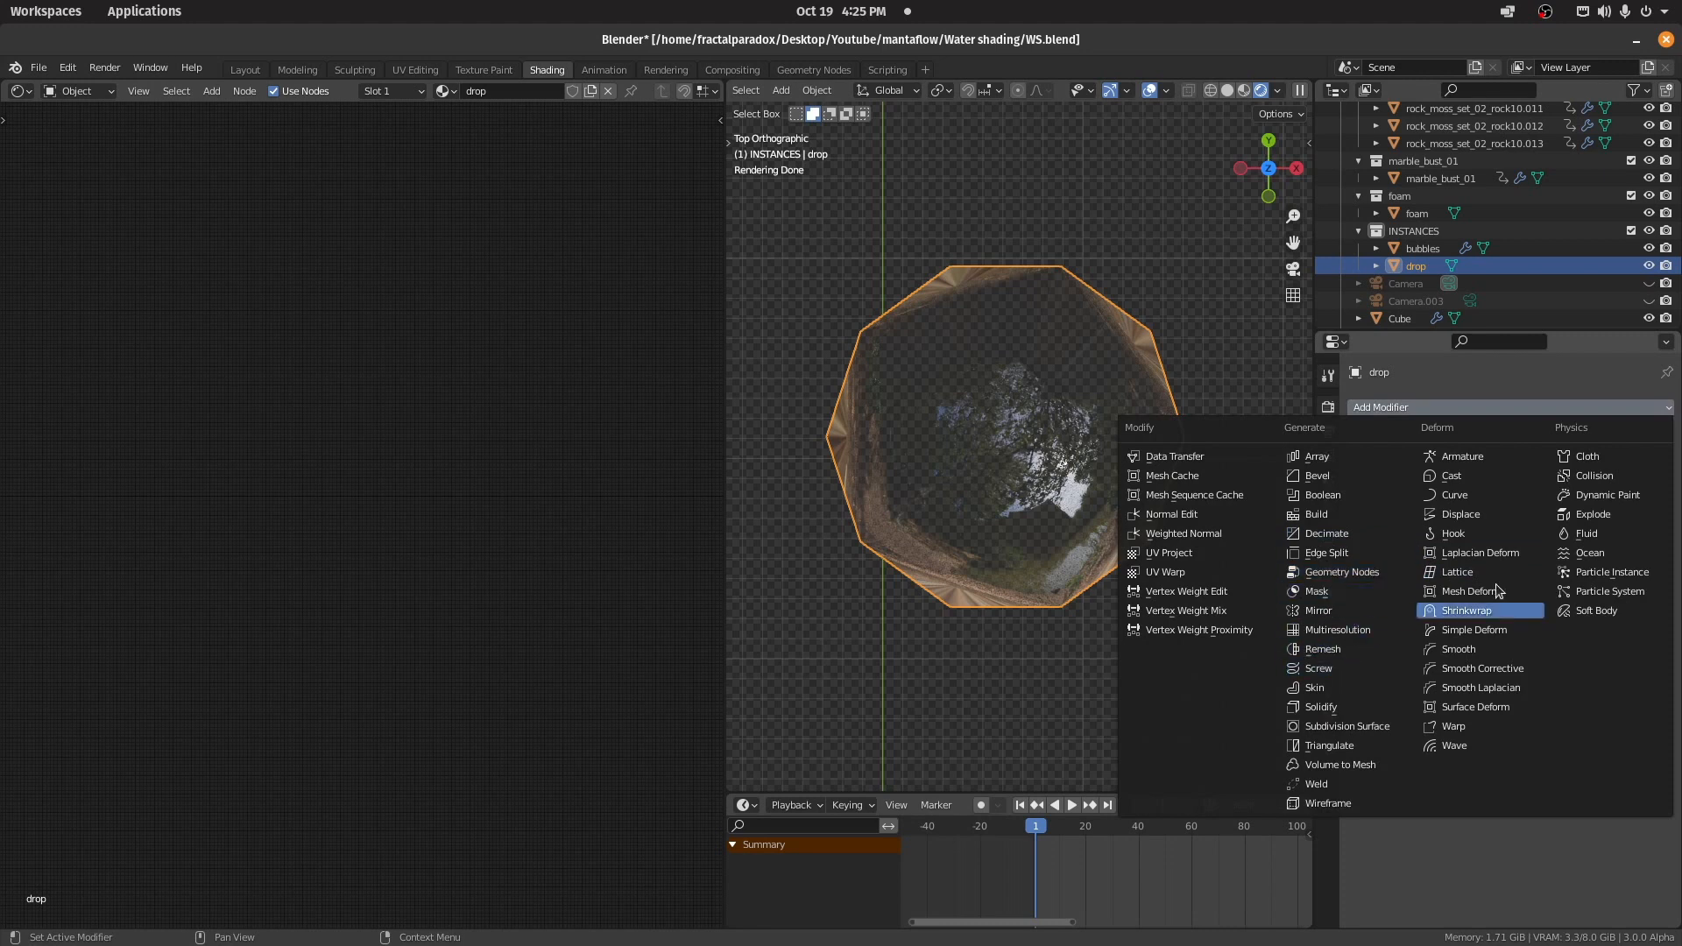